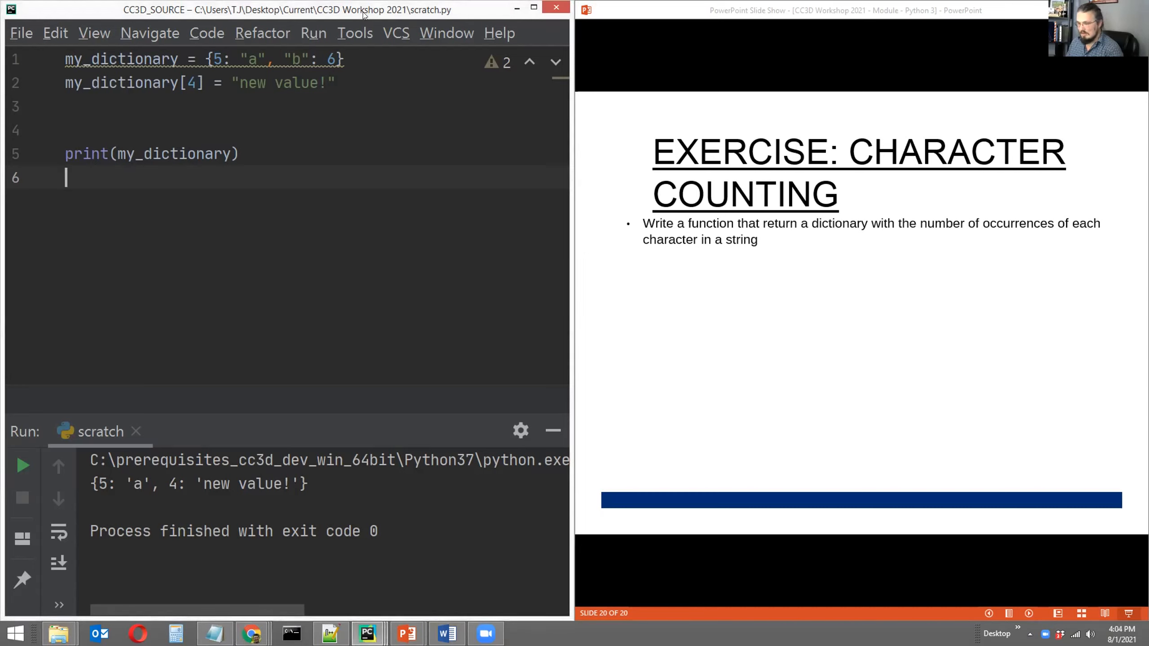
mouse_move(359, 236)
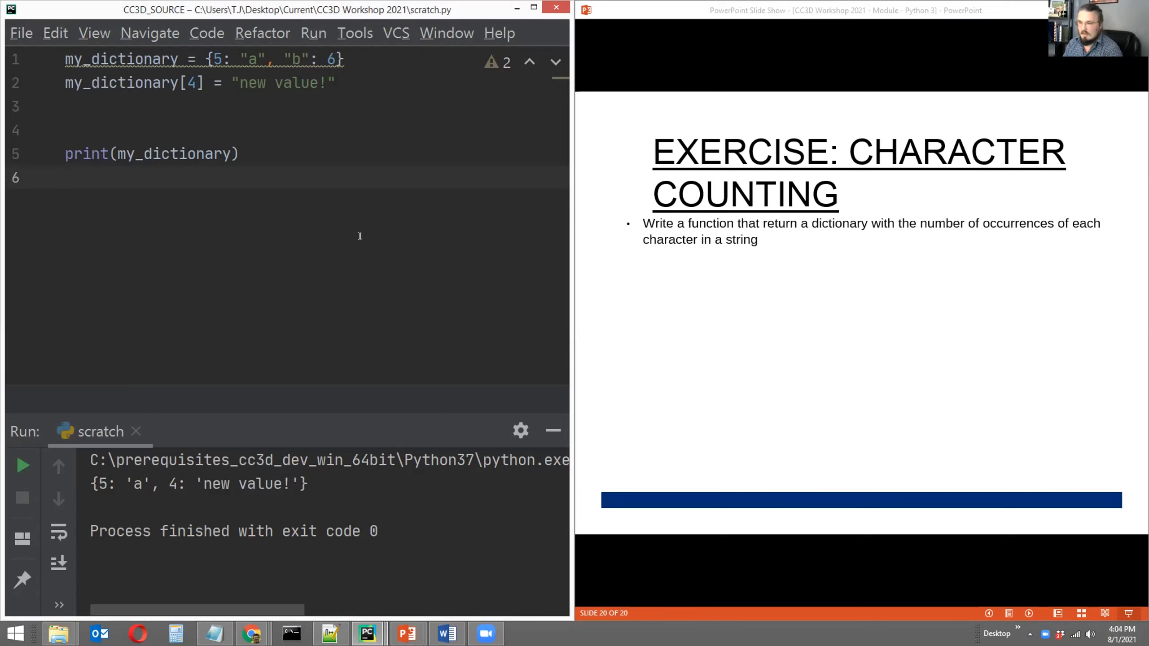
Step: Focus the old dictionary example in scratch.py so it can be cleared
click(65, 178)
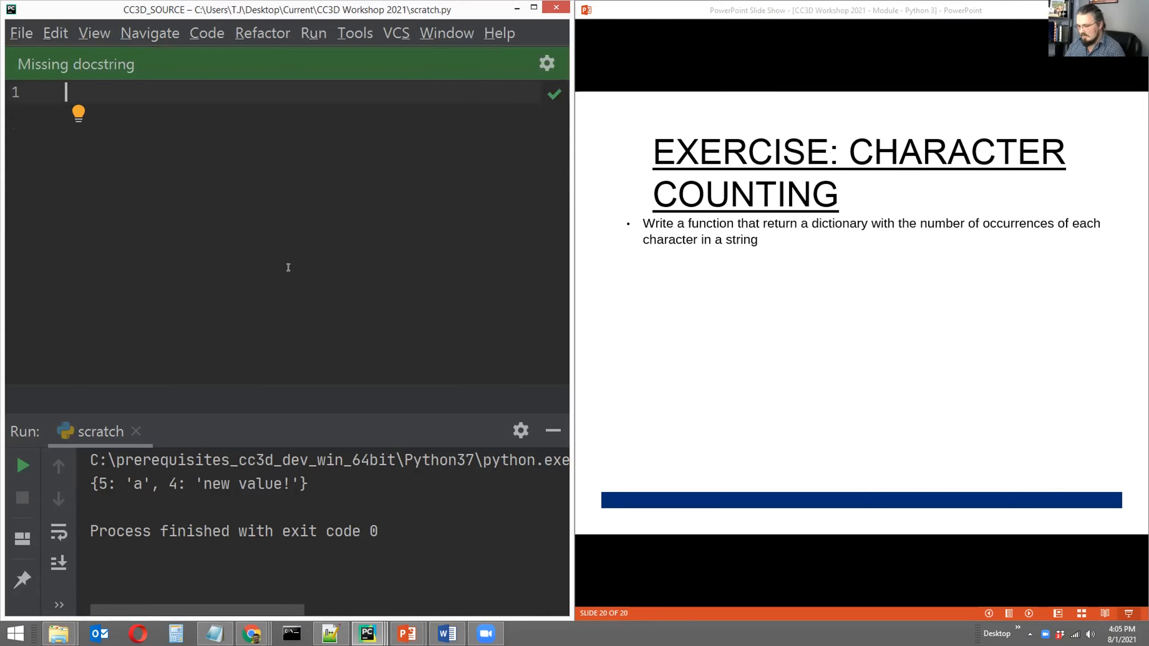
Step: Write the signature def count_char(s):
text(def)
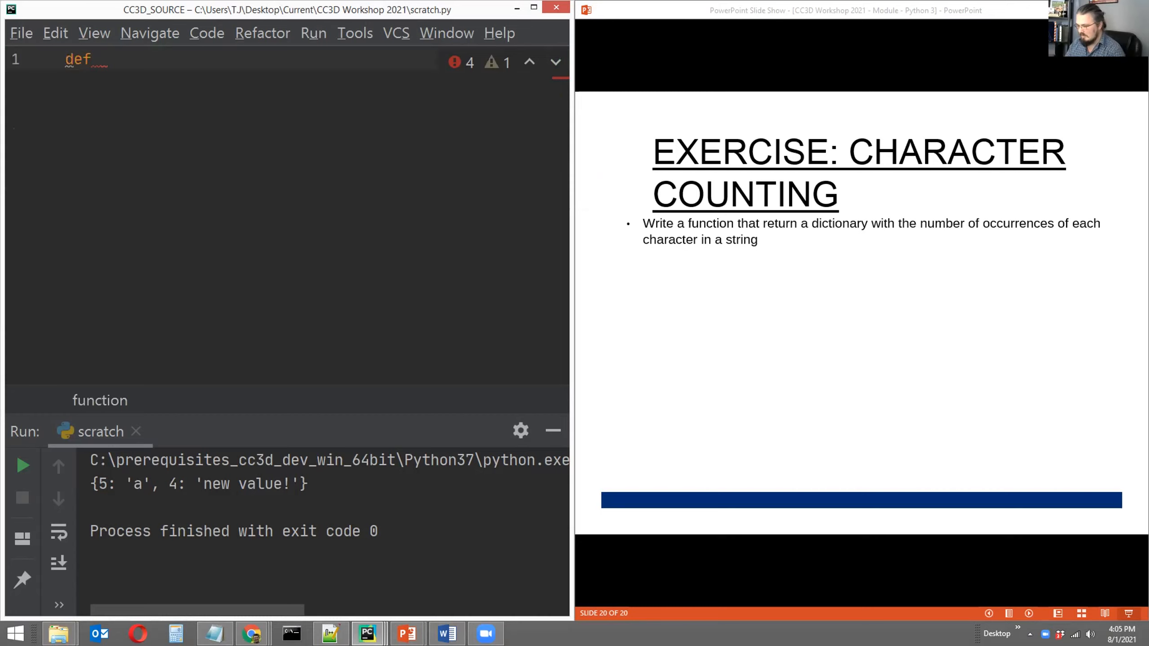
text(count_ch)
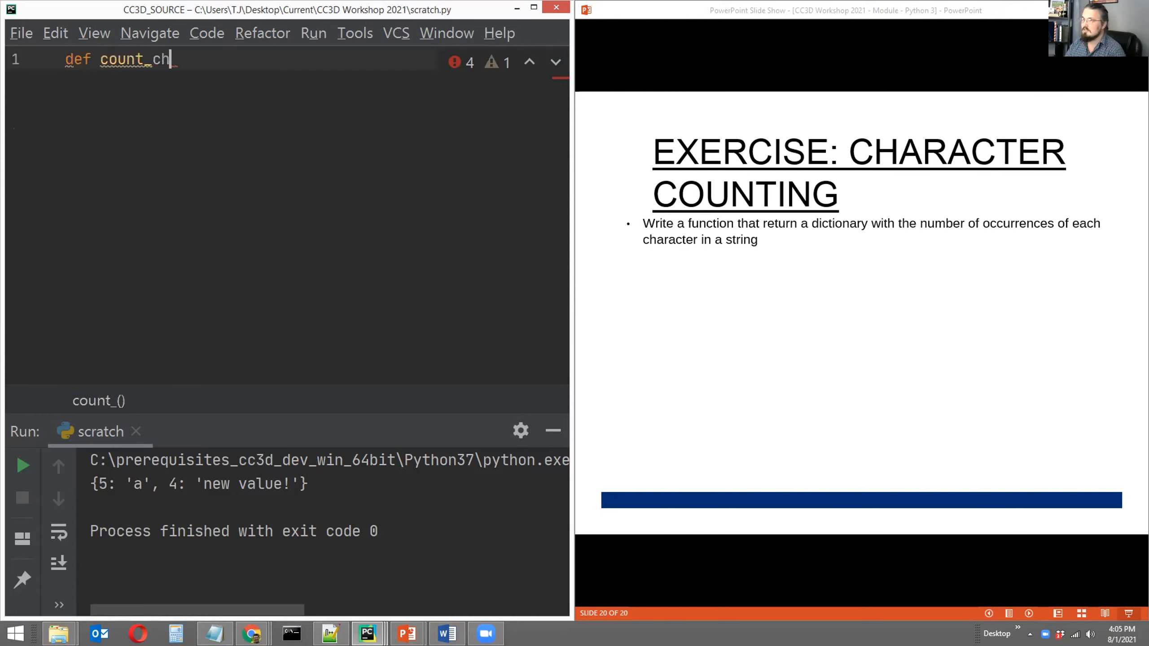
text(ar())
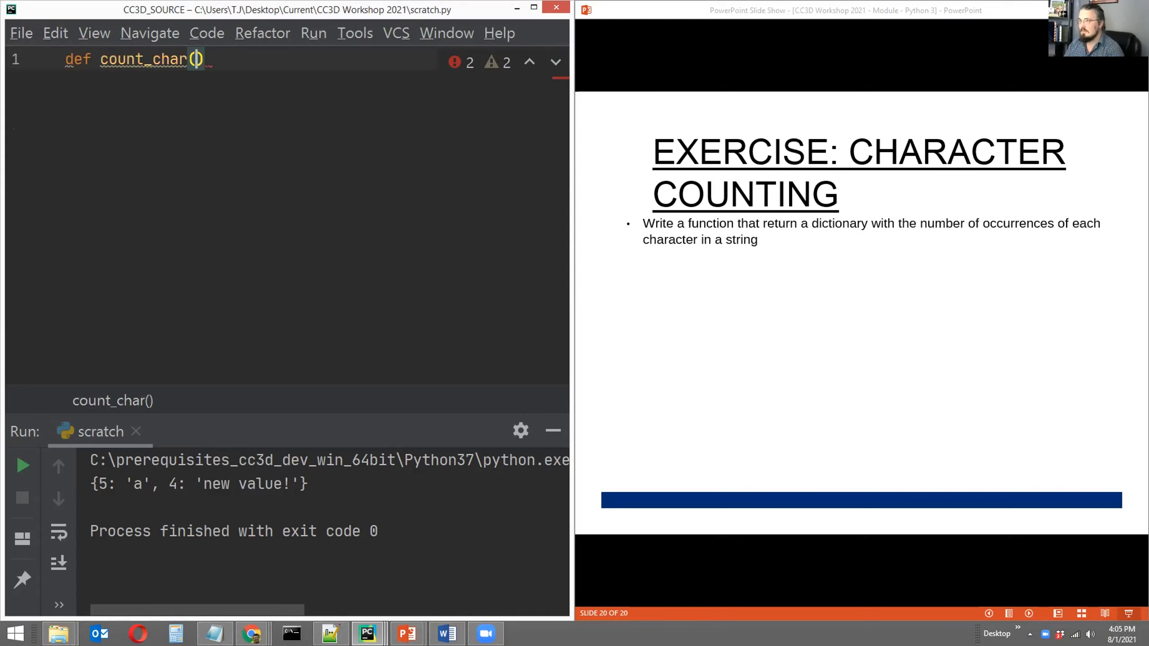
text(s)
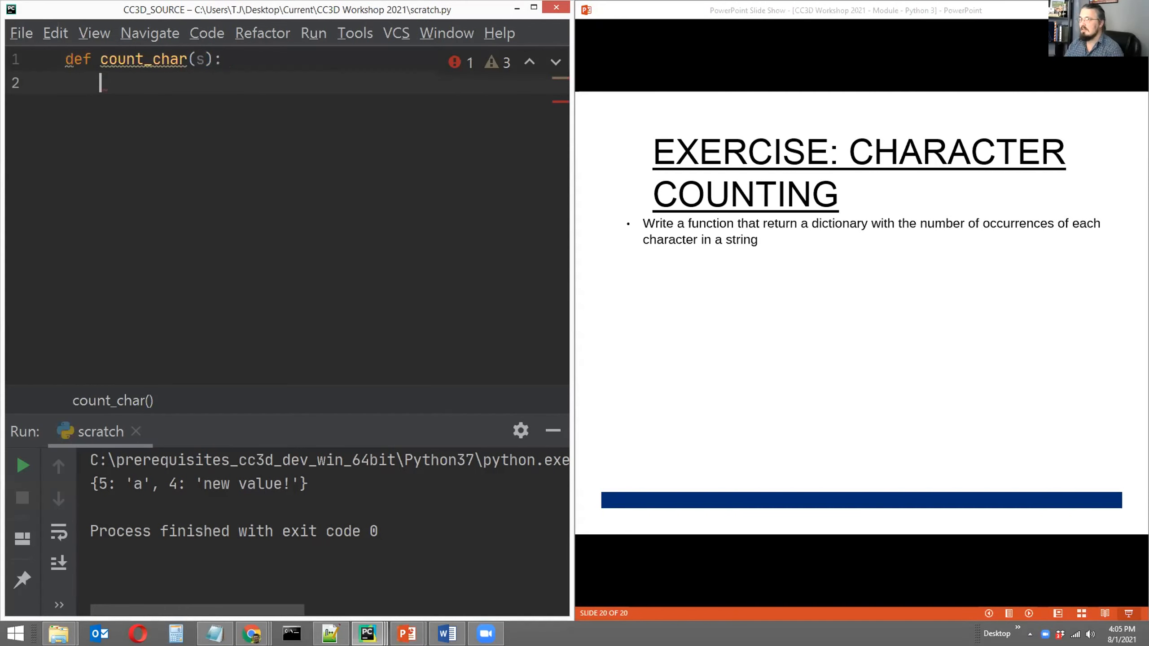
Step: Add the docstring """This function counts characters!""" and move to a new body line
text("""""")
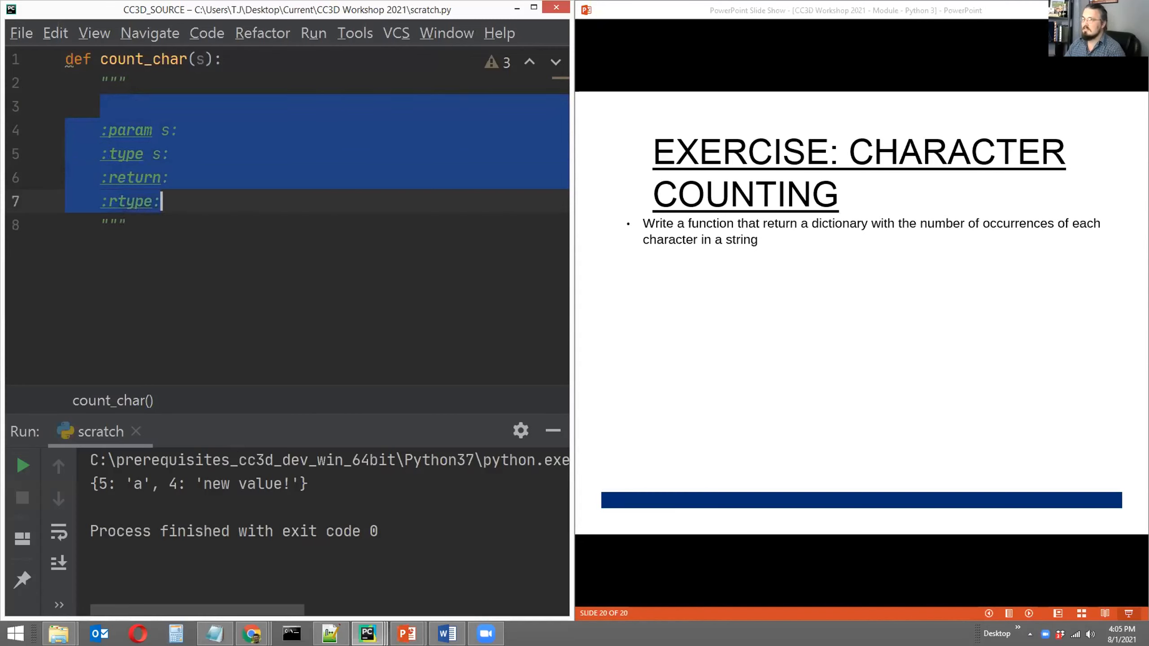
text(This function counts)
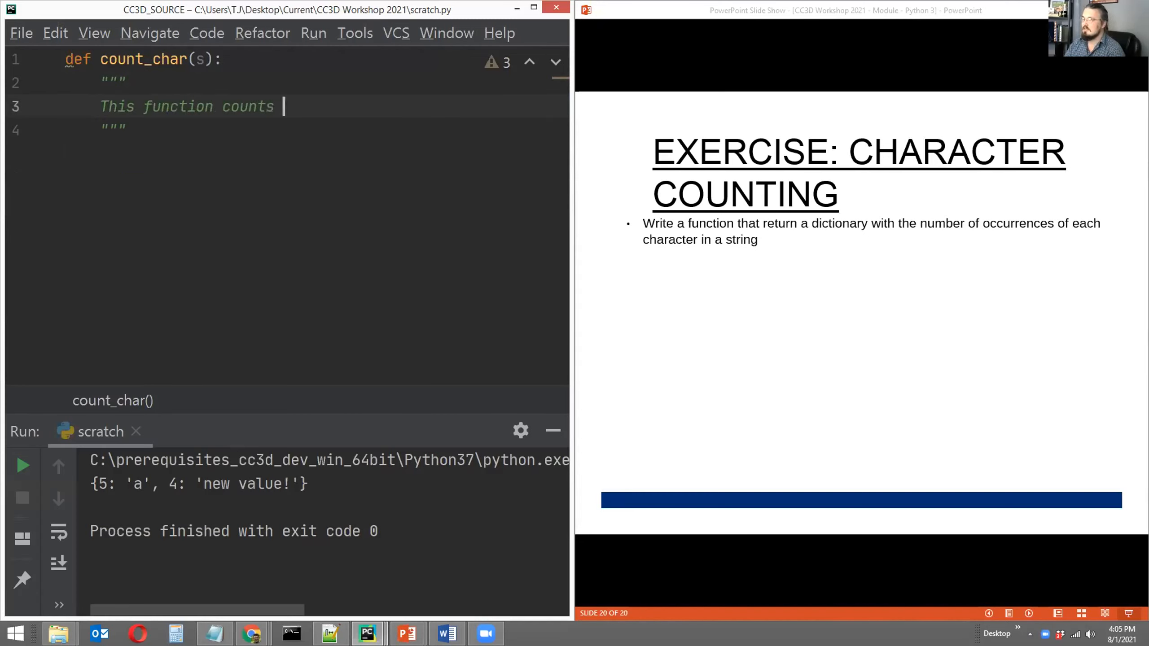
text(characters!)
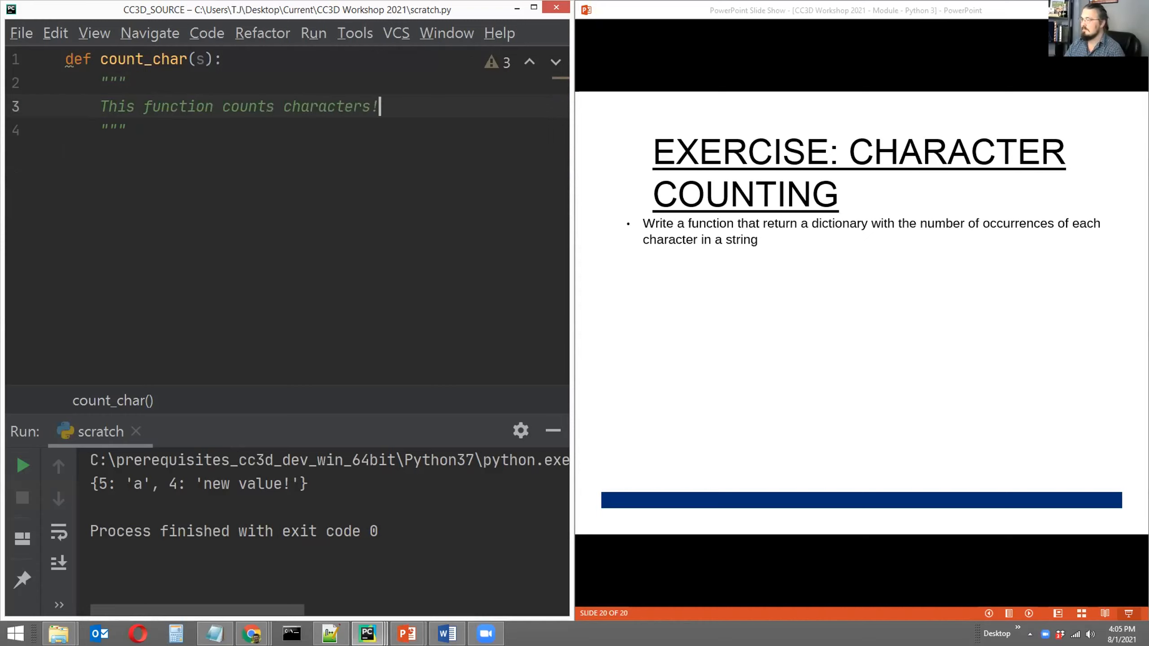
key(enter)
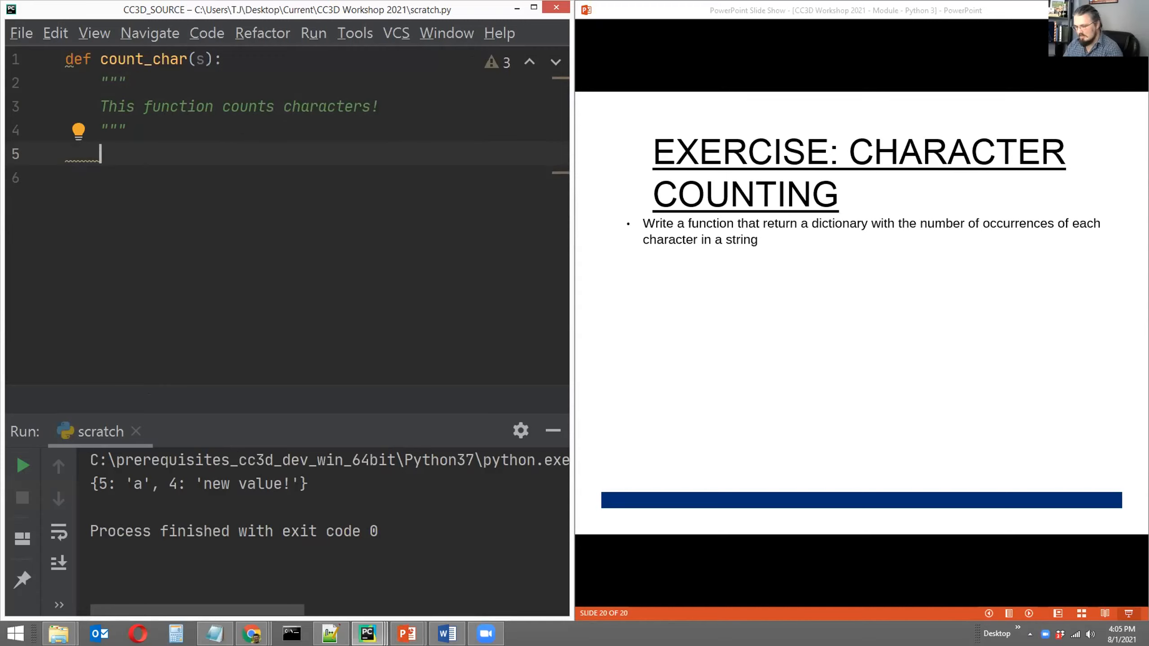
Step: Begin the body with result = {} as an empty dictionary
text(result = {)
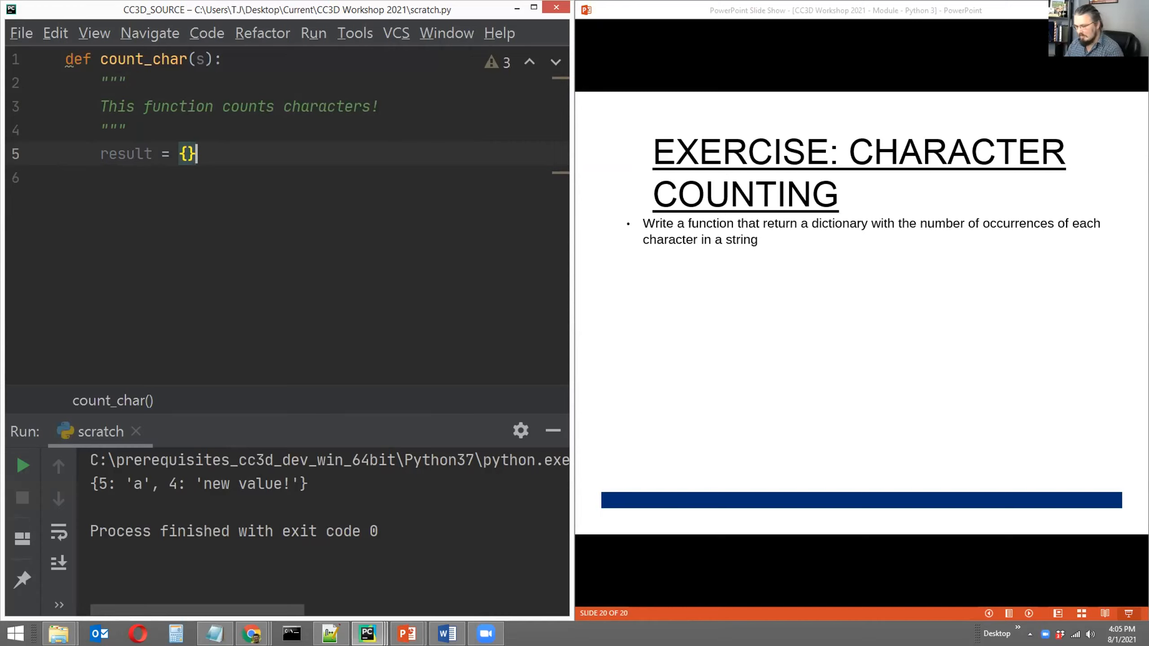
mouse_move(215, 215)
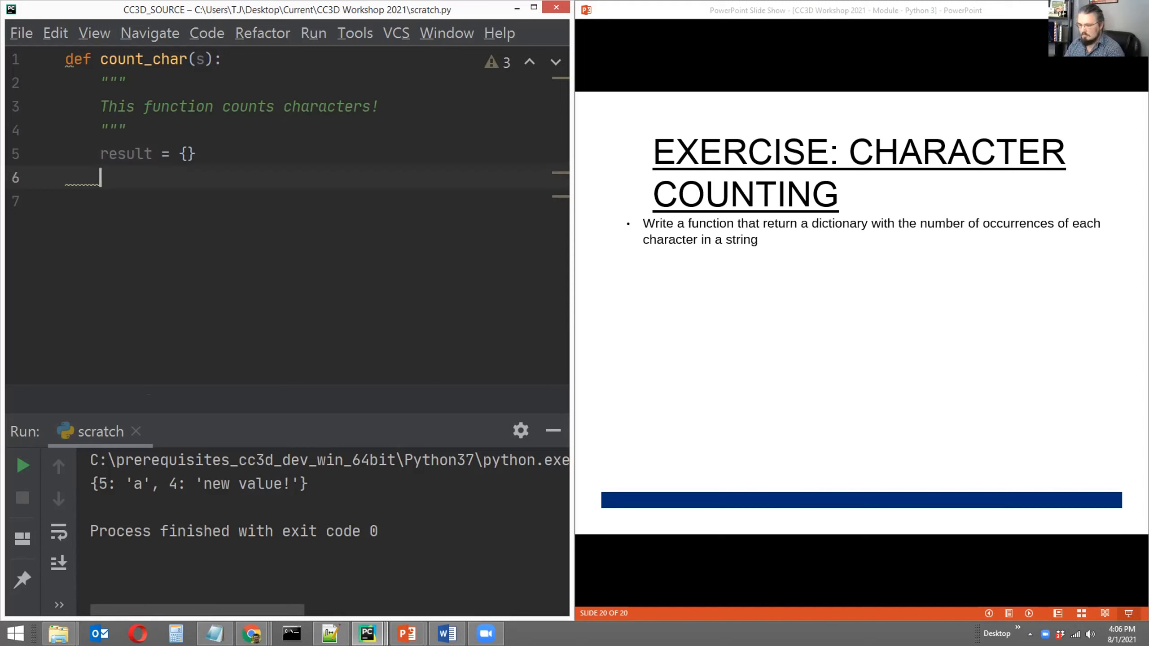
Step: Add the outline comment # Get unique characters followed by blank lines
text(#)
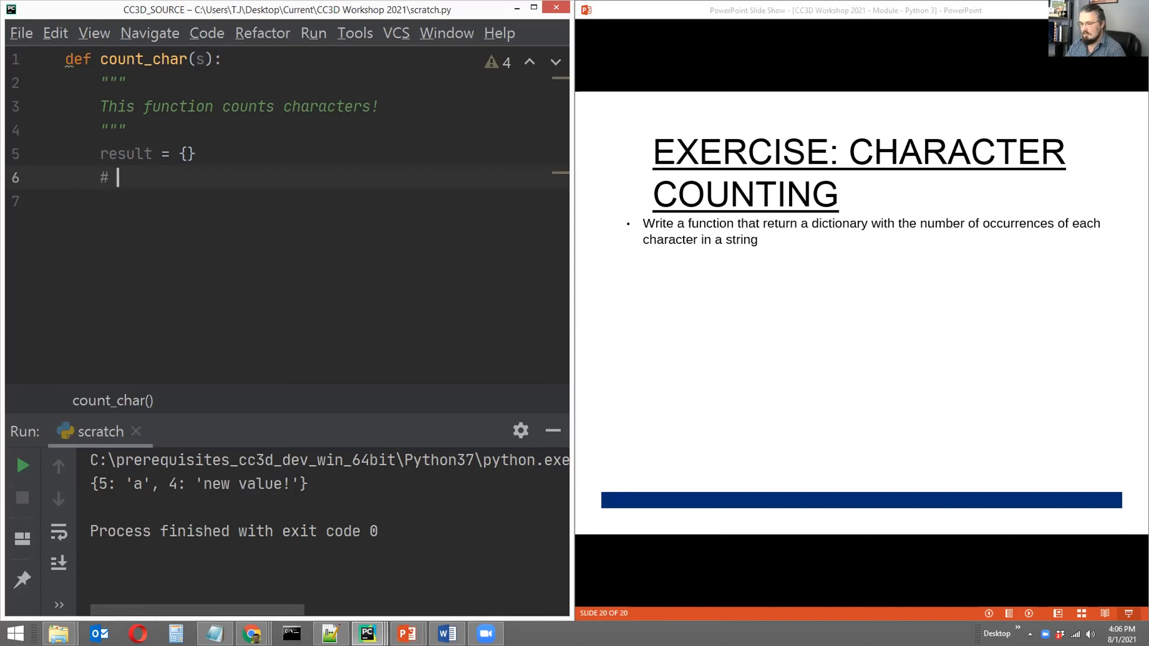
text(Get)
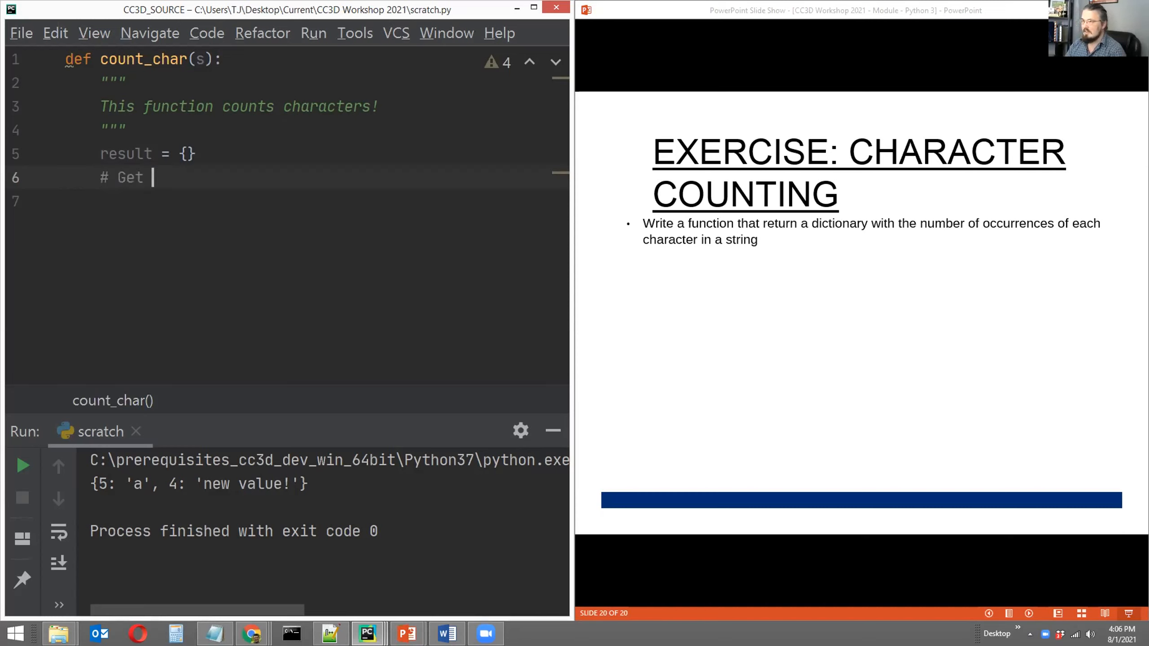
text(unique charact)
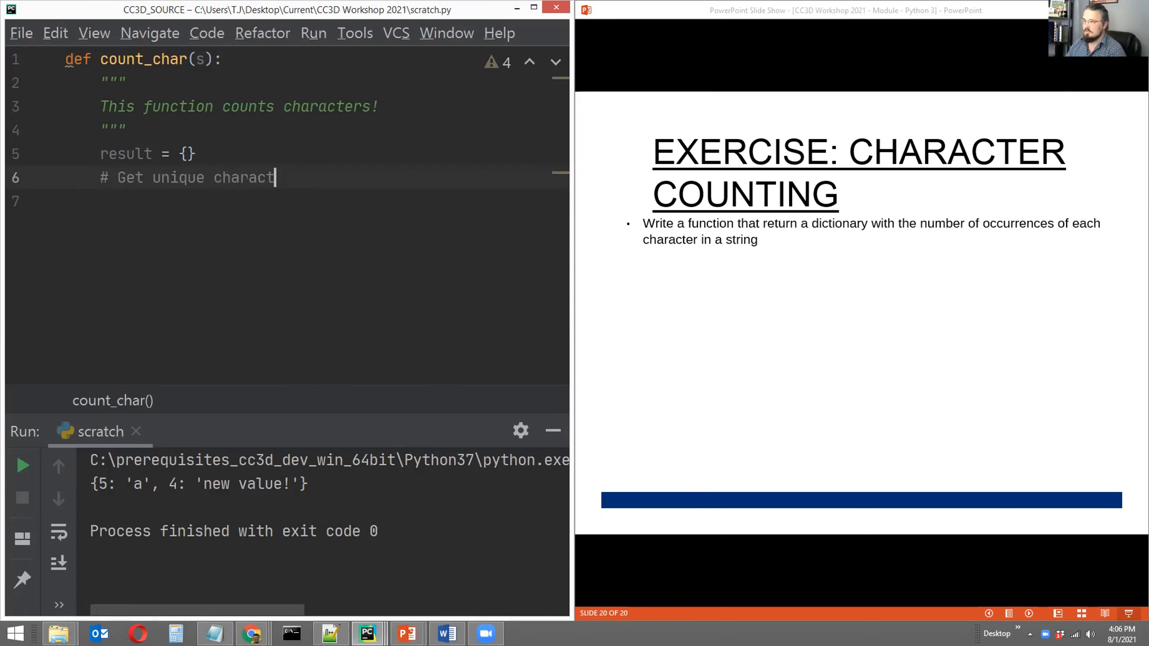
text(ers)
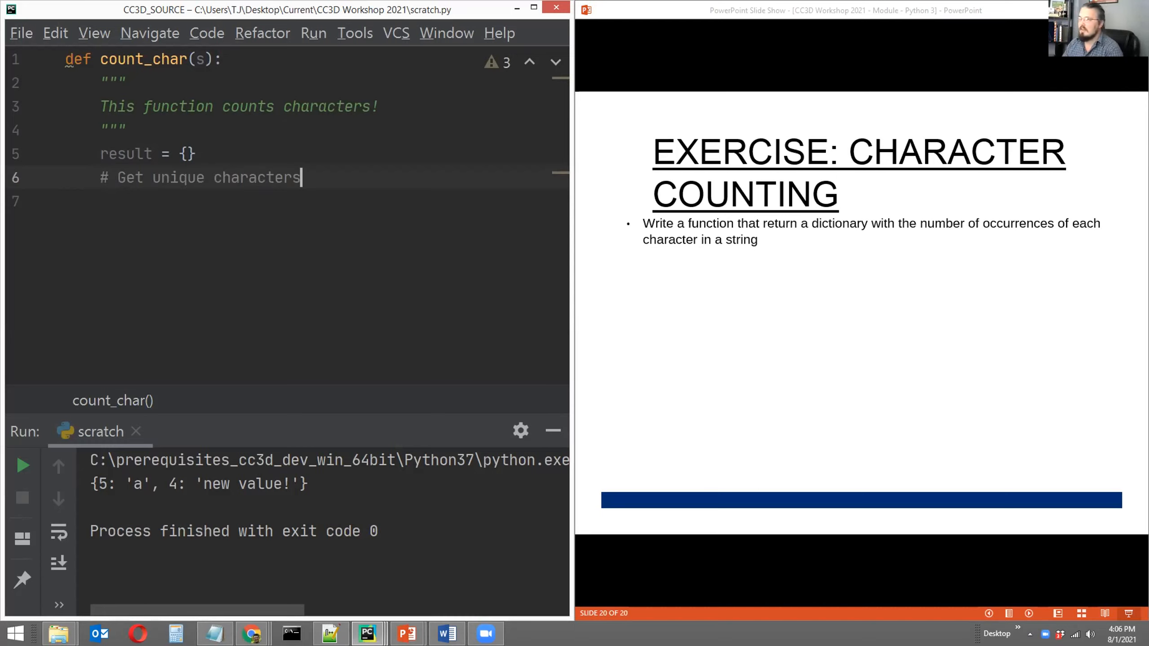
key(enter)
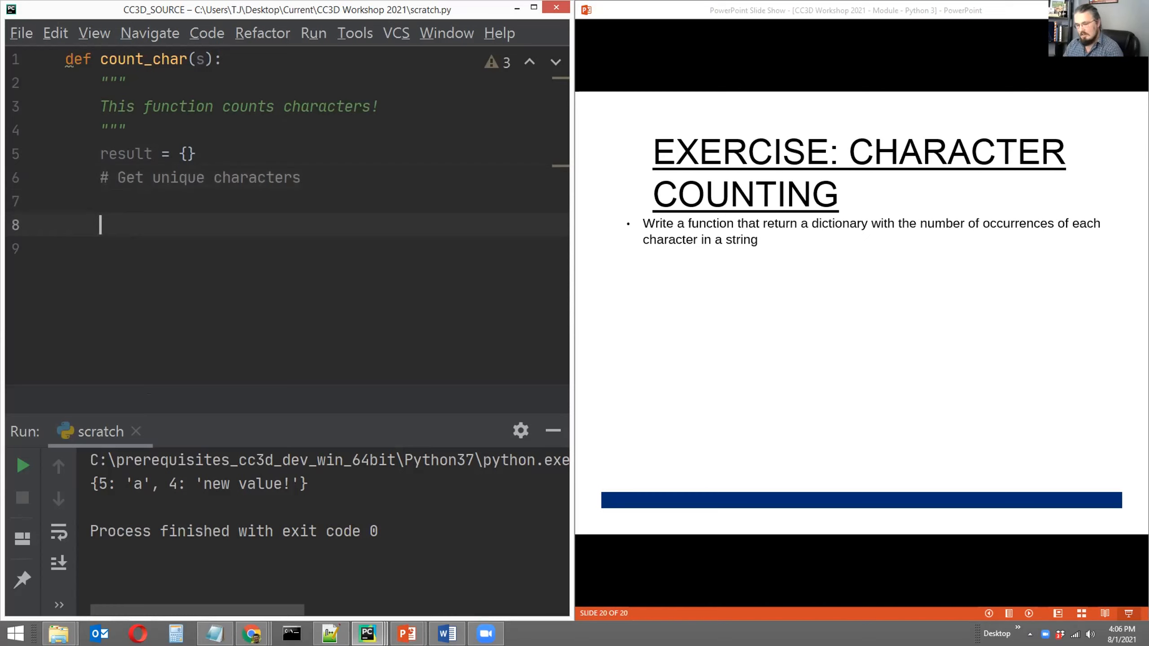
Step: Add the second outline comment # Count characters
text(#)
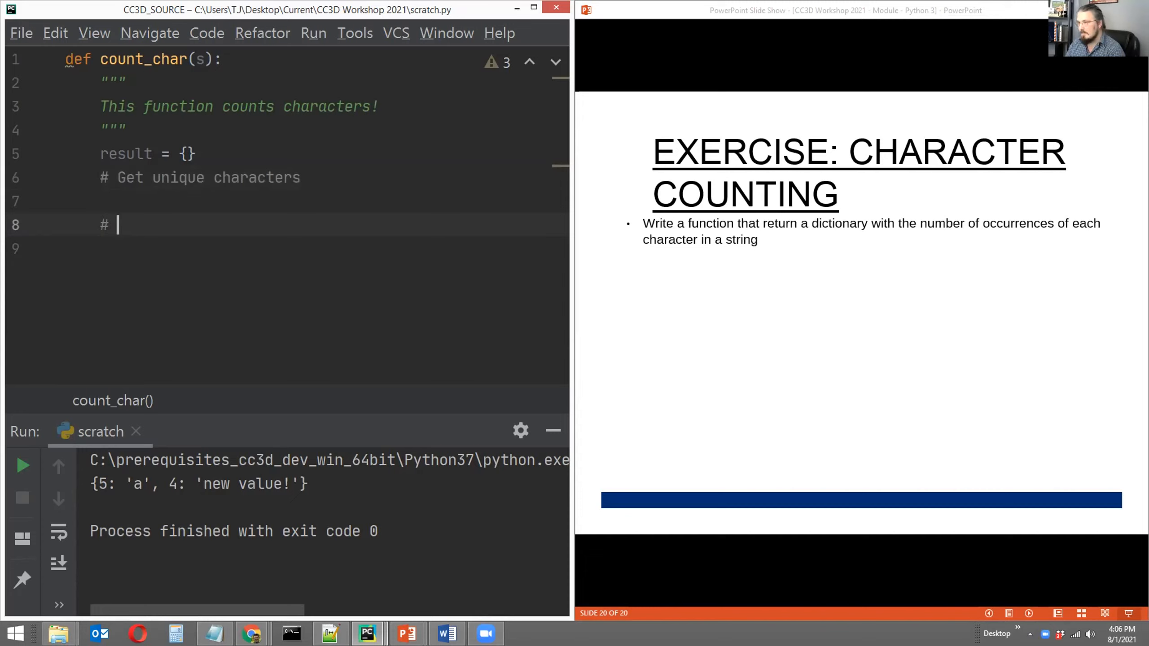
text(Count c)
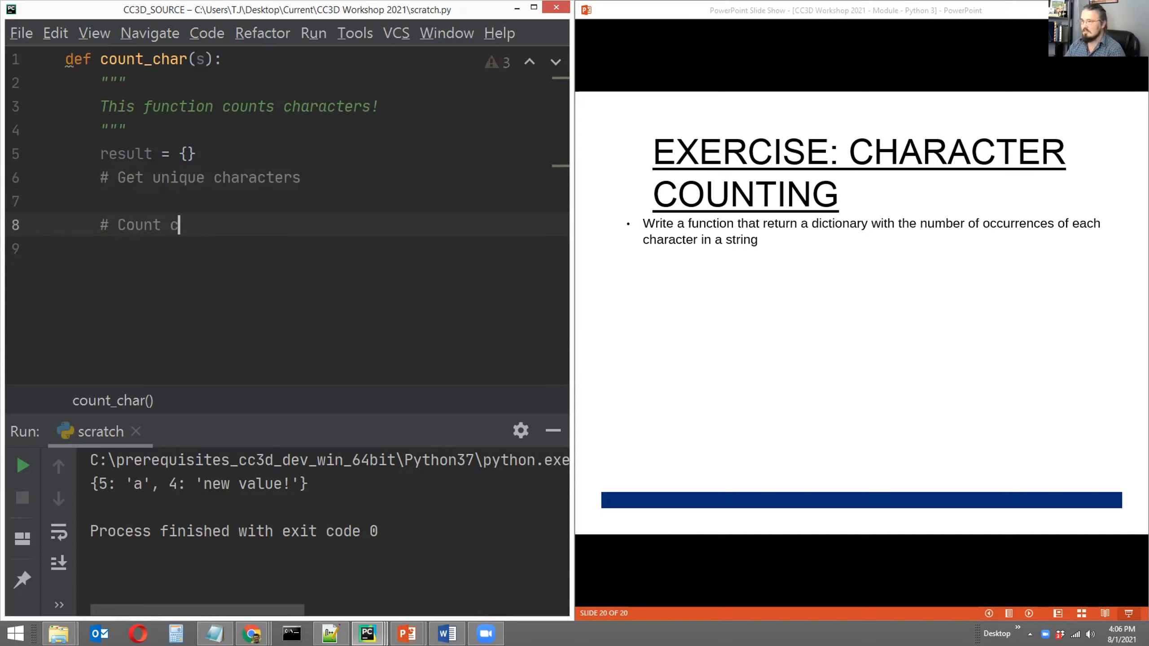
text(haracters)
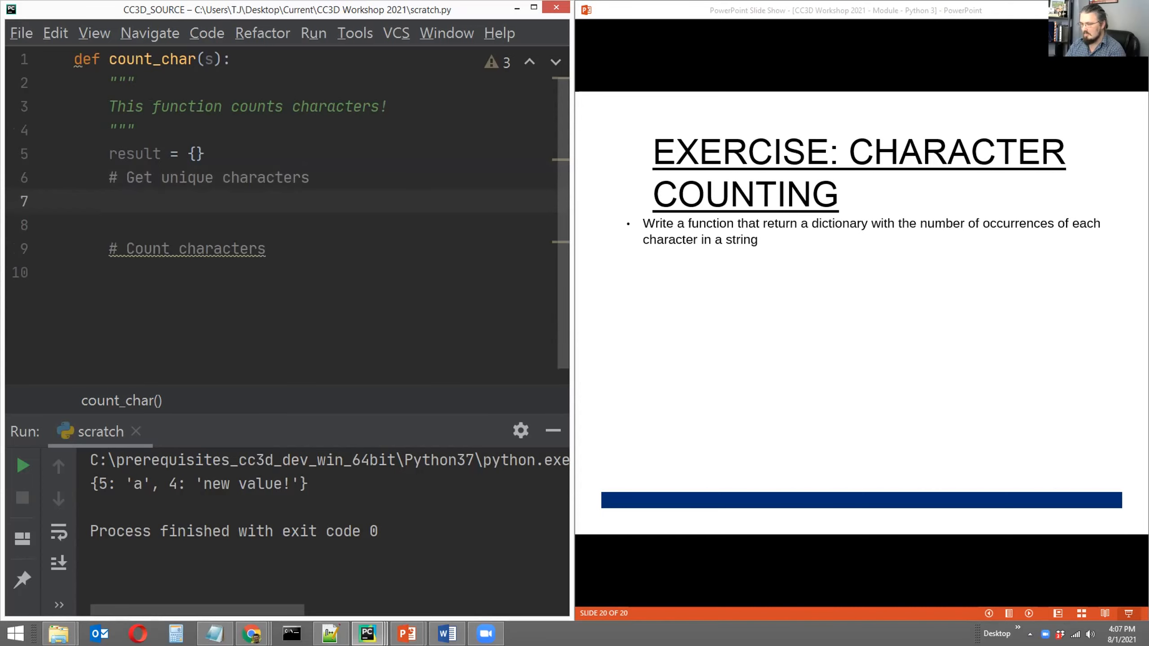
Step: Create unique_chars = [] and start the loop for ss in s:
text(unique_)
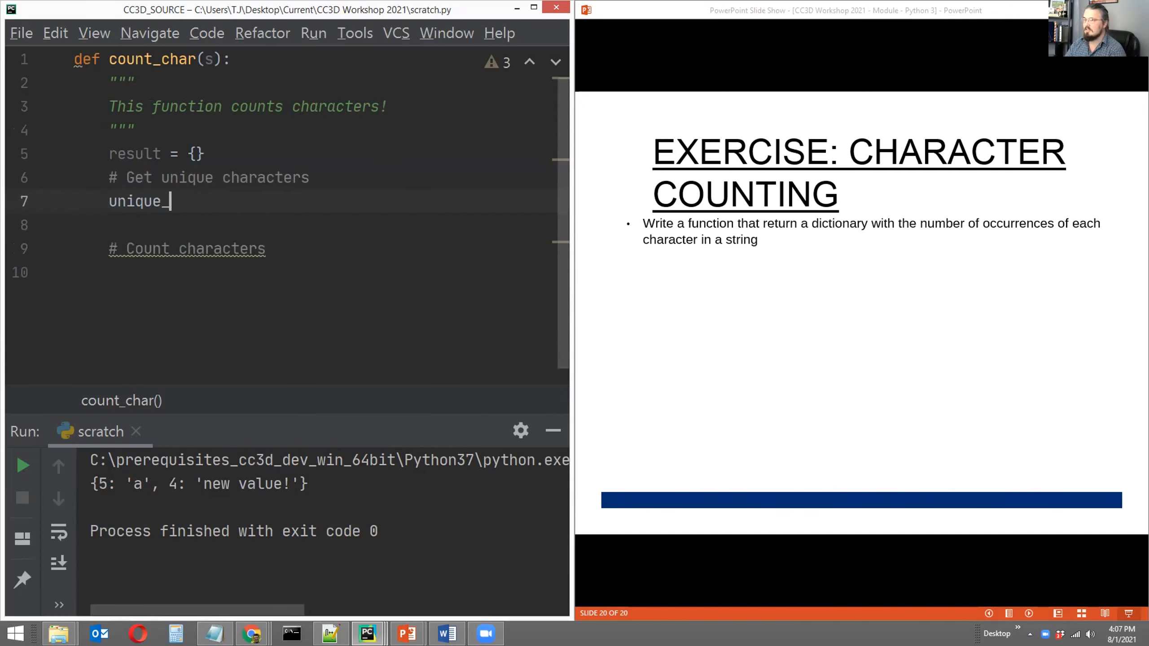
text(chars = [)
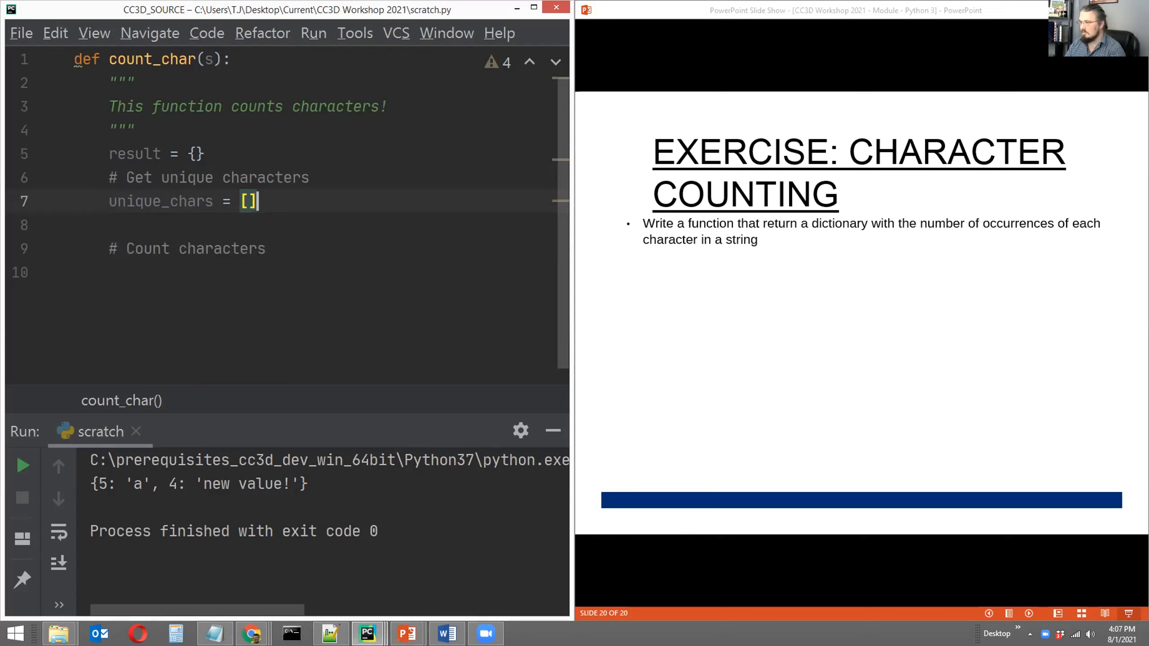
key(enter)
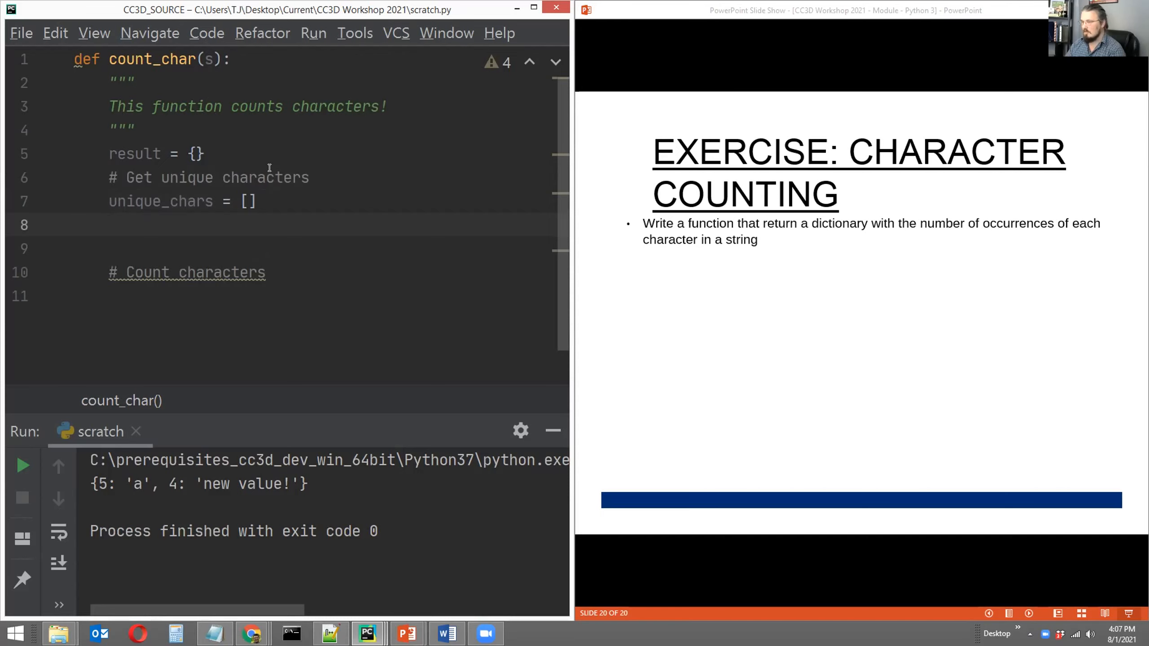
text(for ss in s:)
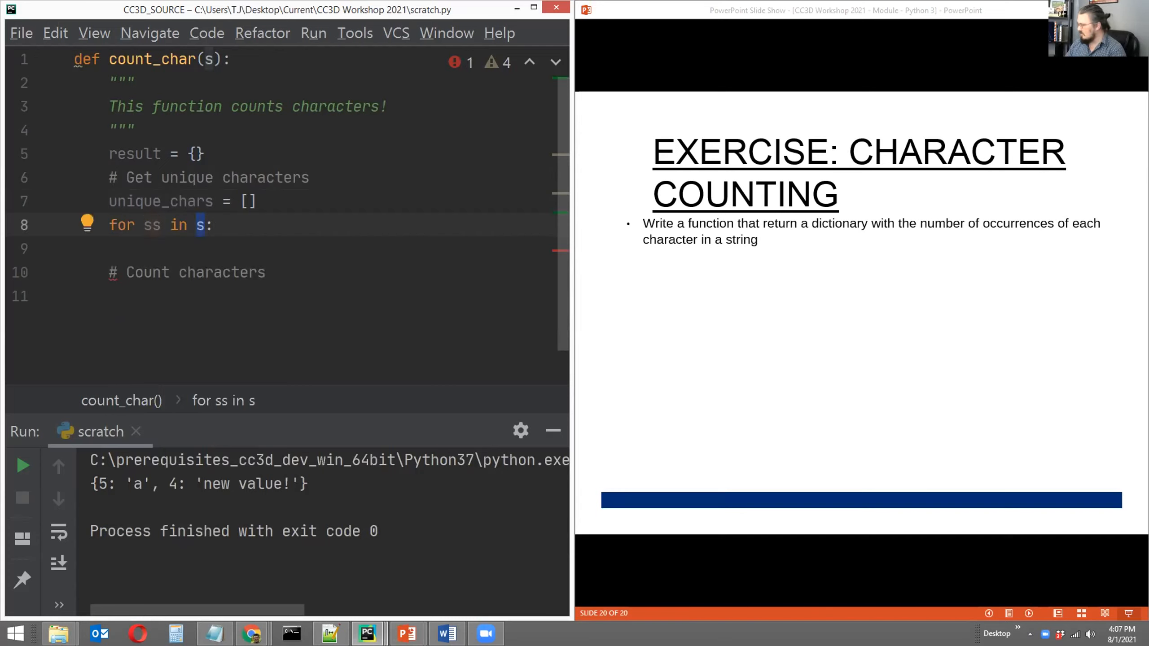
Step: Inside the loop, append ss to unique_chars only if ss not in unique_chars
text(if ss not)
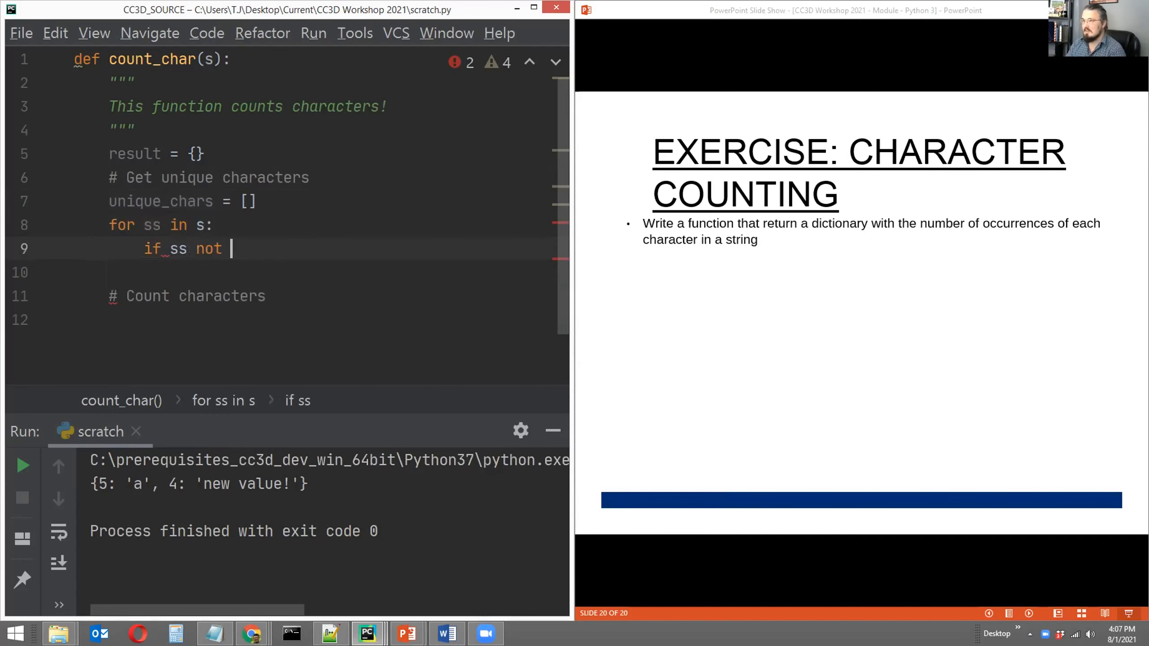
text(in unique_chars:)
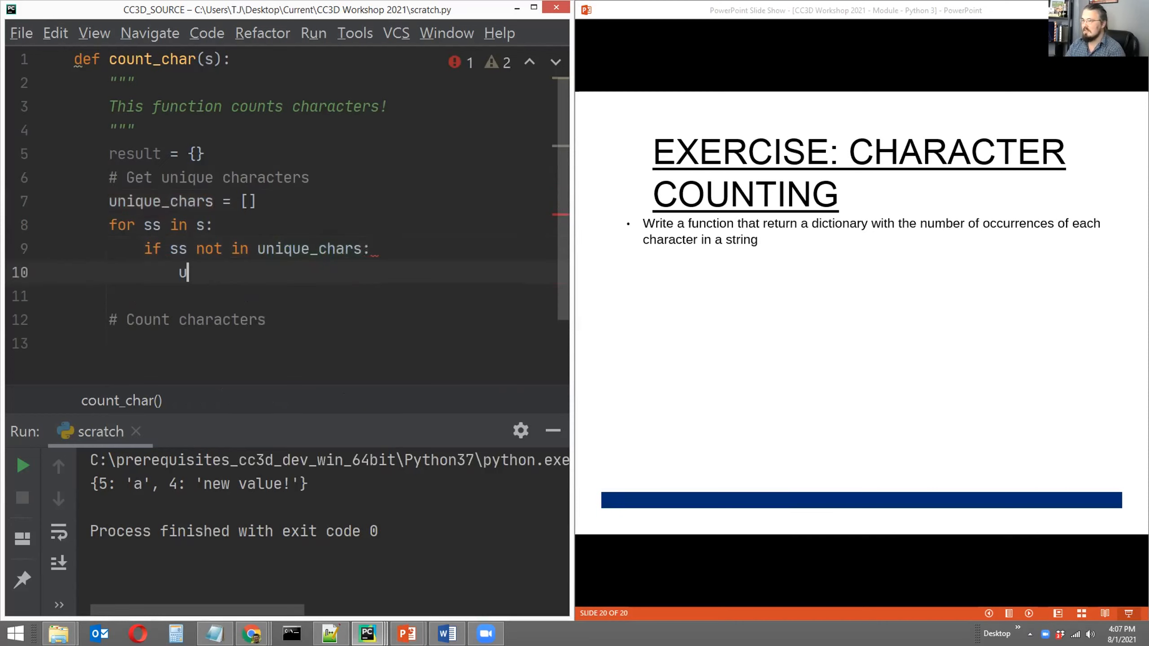
text(nique_chars.append())
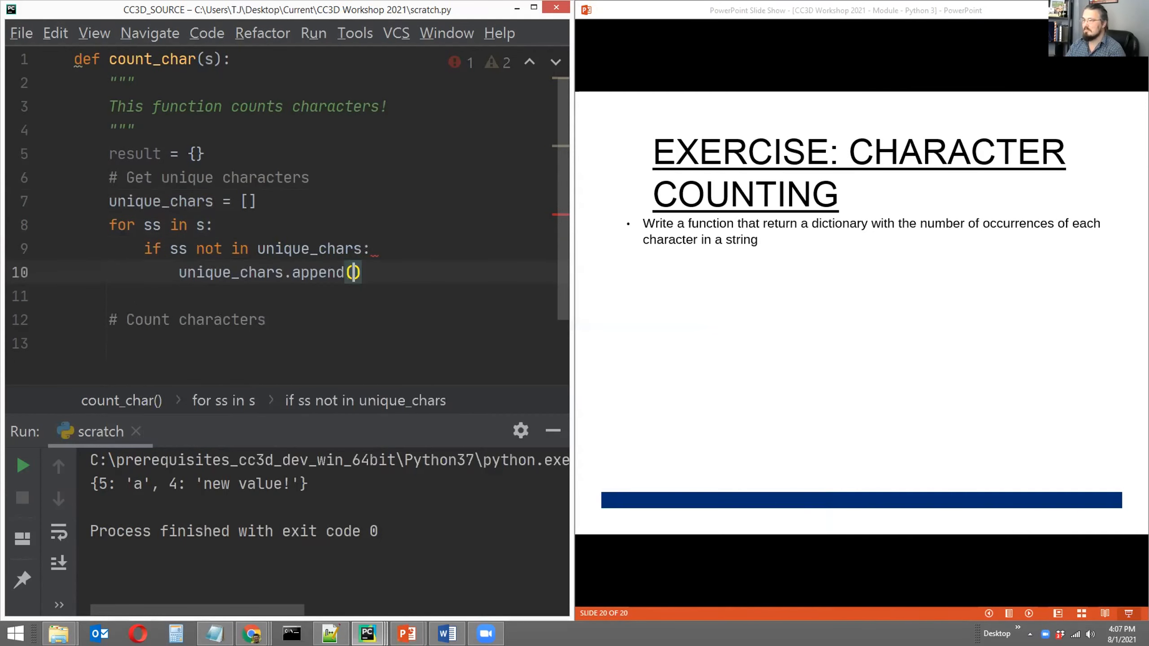
text(ss)
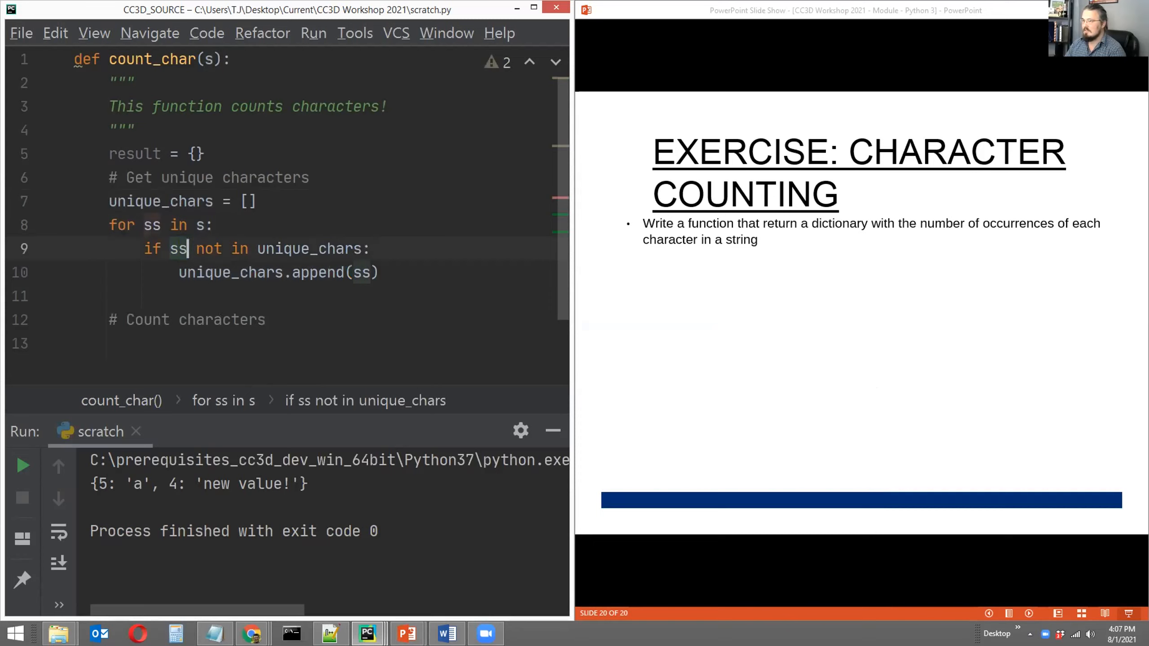
double_click(308, 249)
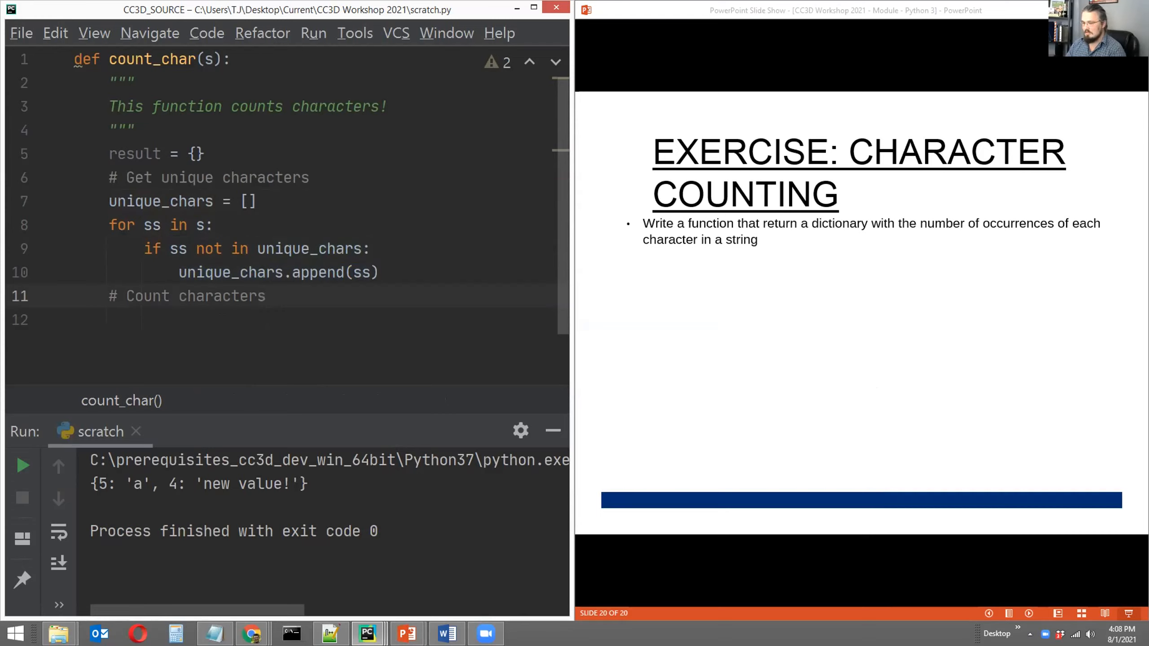
Step: Under # Count characters, start the loop for ss in unique_chars:
click(261, 296)
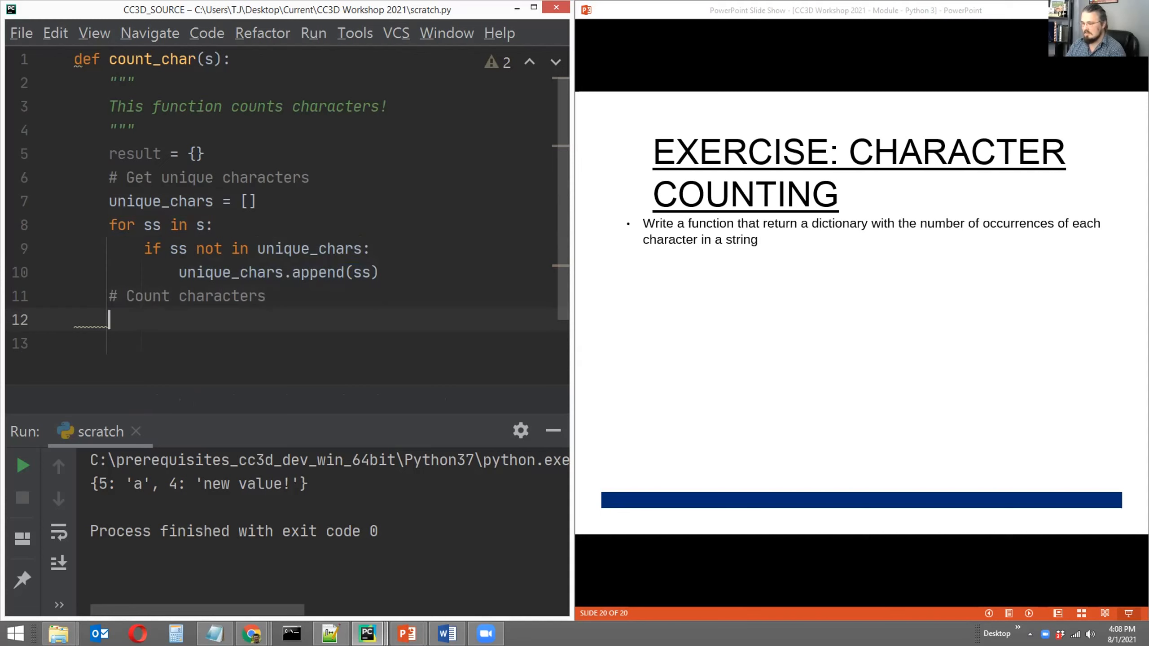
text(for ss in unique_chars)
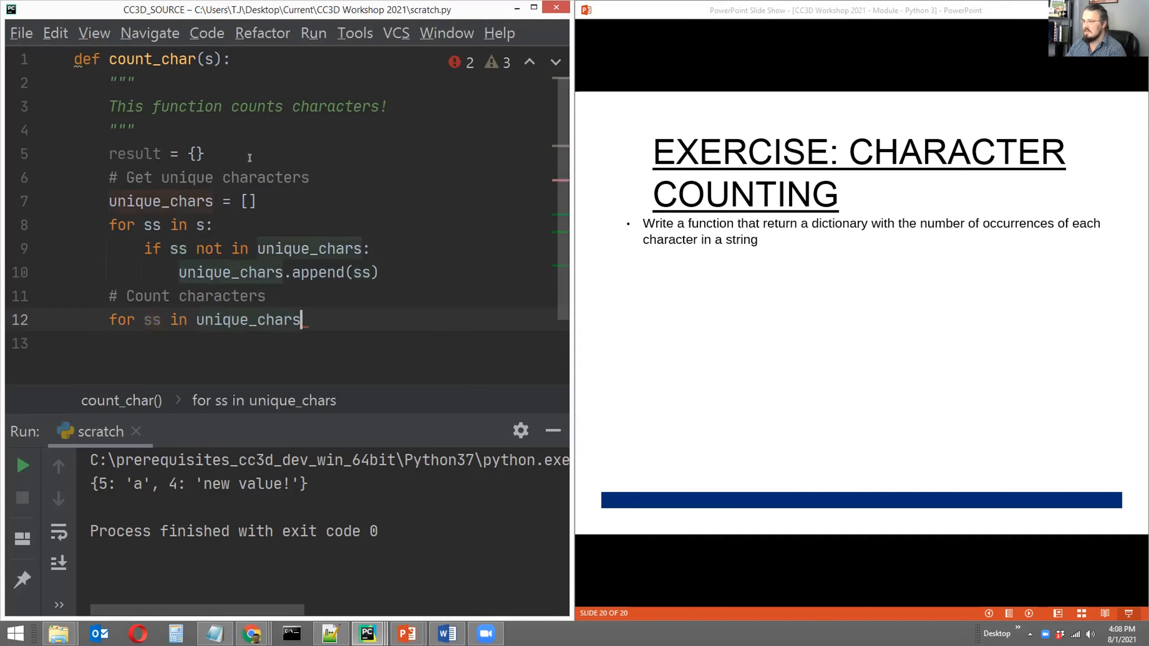
key(enter)
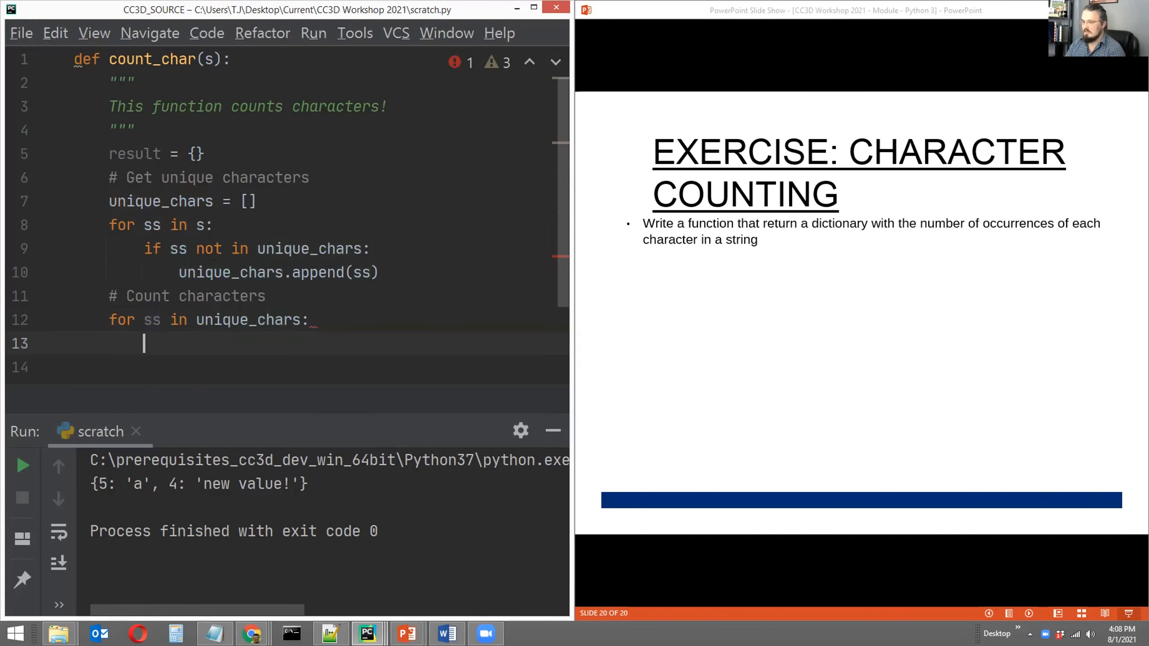
text(unique_chars[)
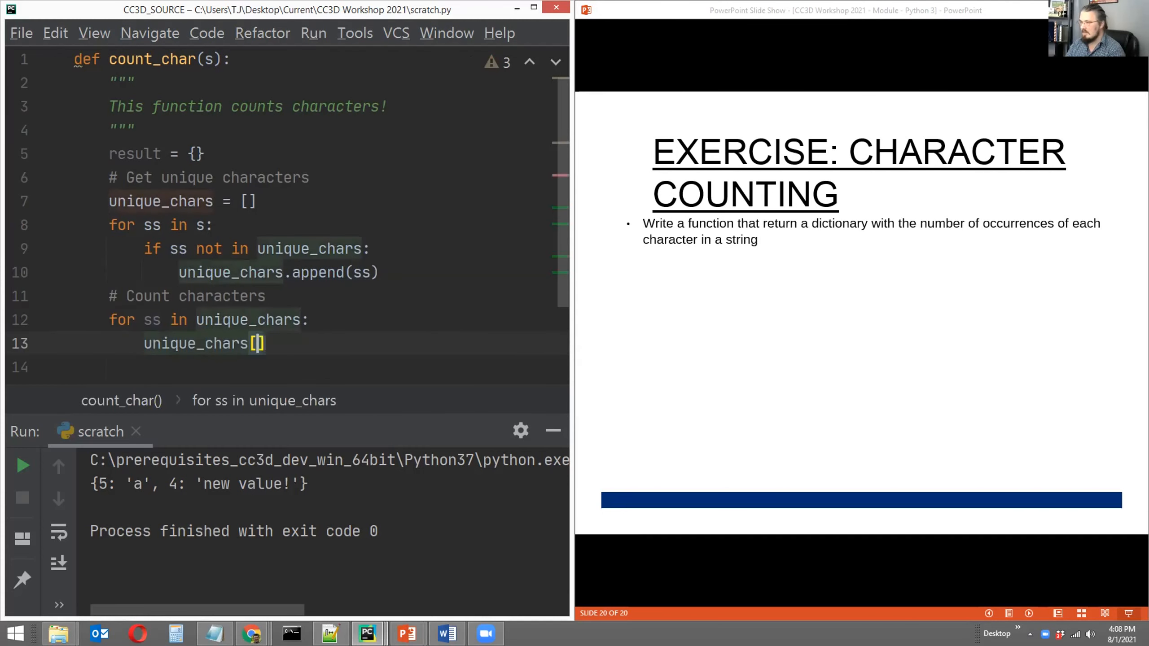
text(ss])
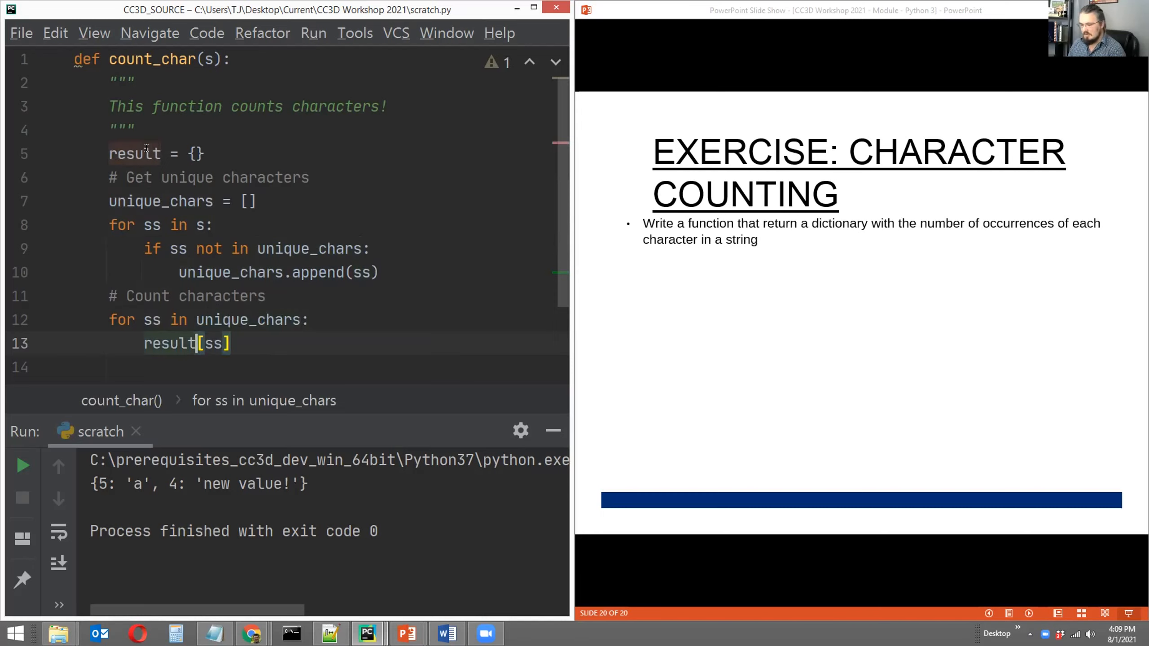
Step: Set result[ss] = 0 for each unique character in the loop body
double_click(169, 343)
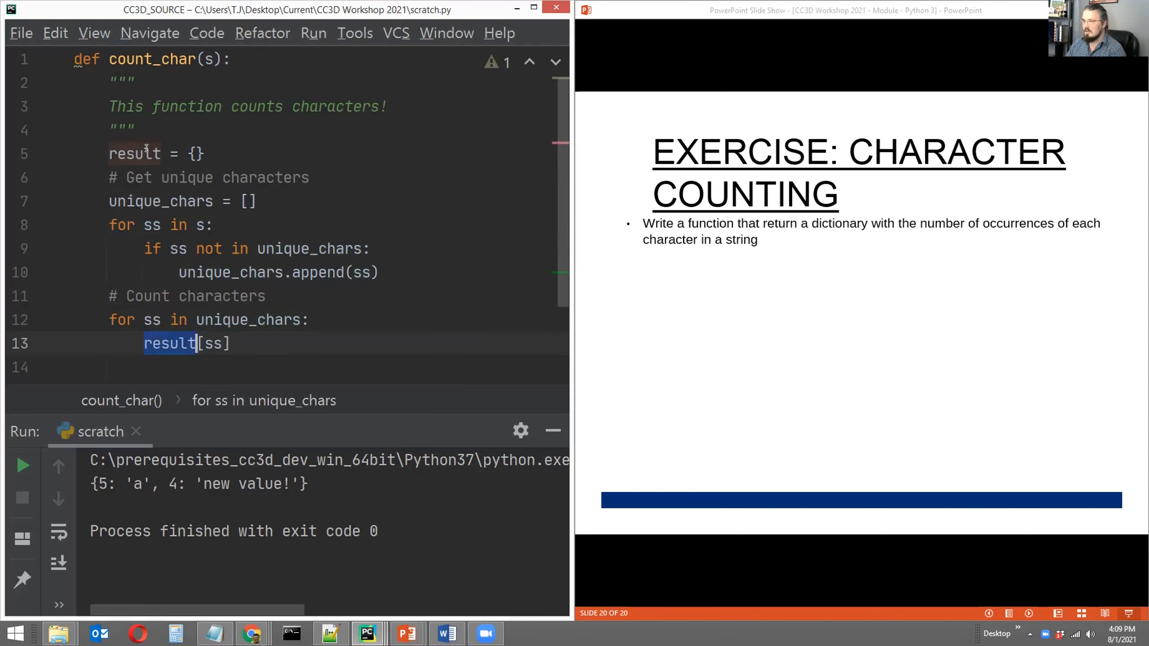
double_click(212, 343)
text( =)
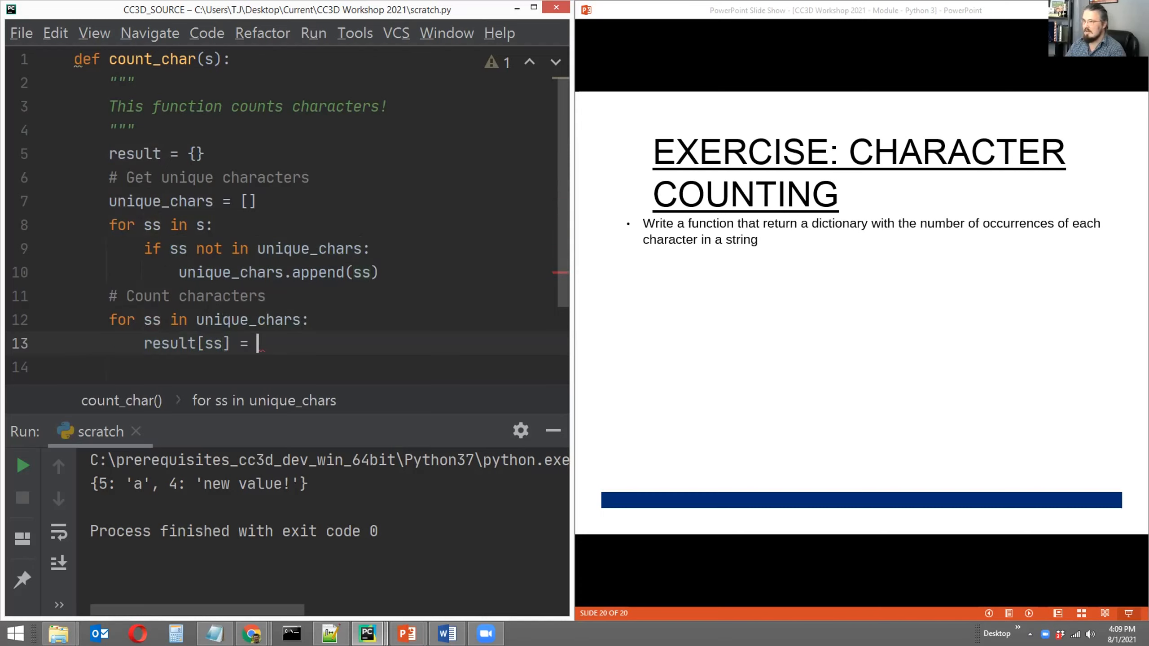
text(0)
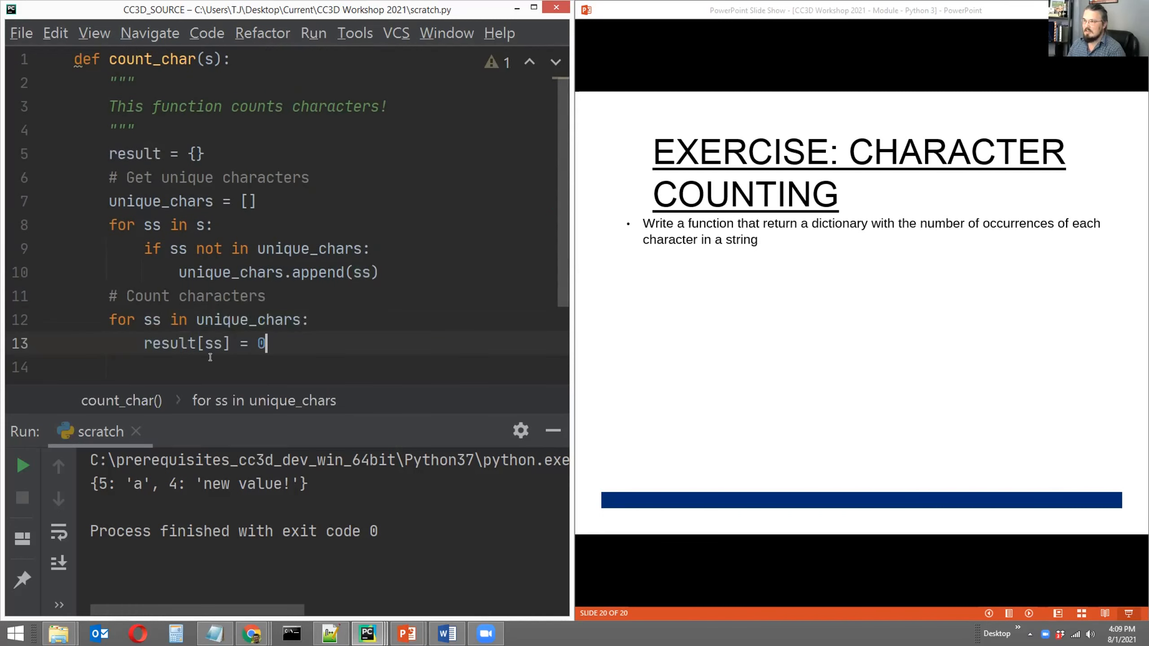
double_click(151, 320)
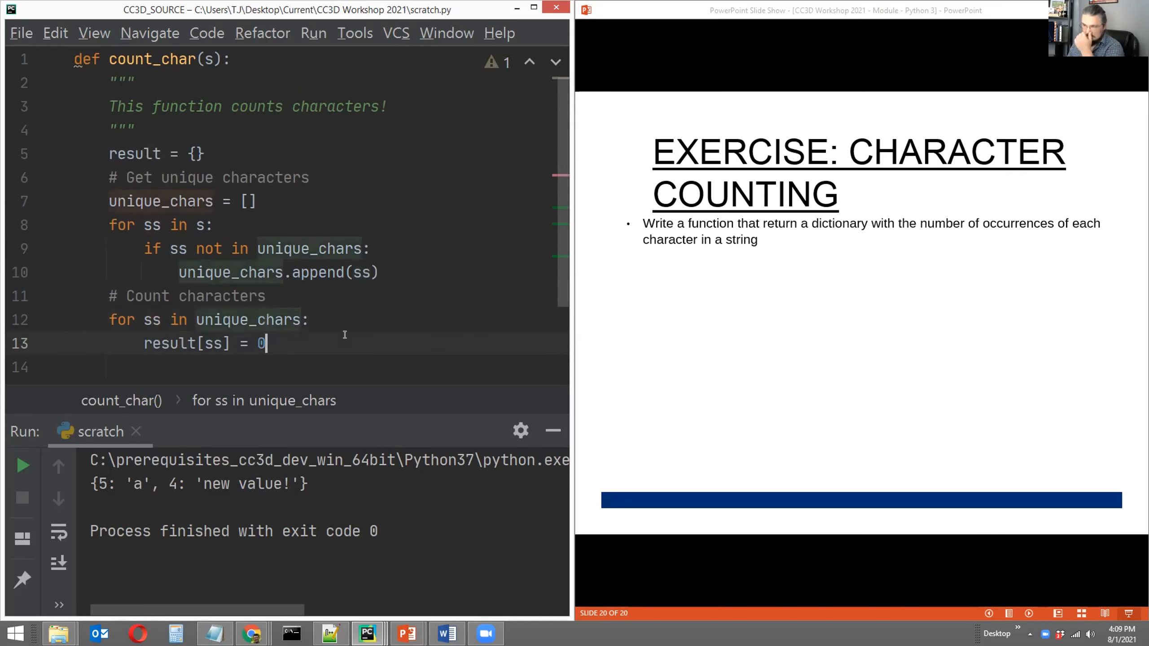
Step: Add the inner loop for x in s: with the check if x == ss:
key(enter)
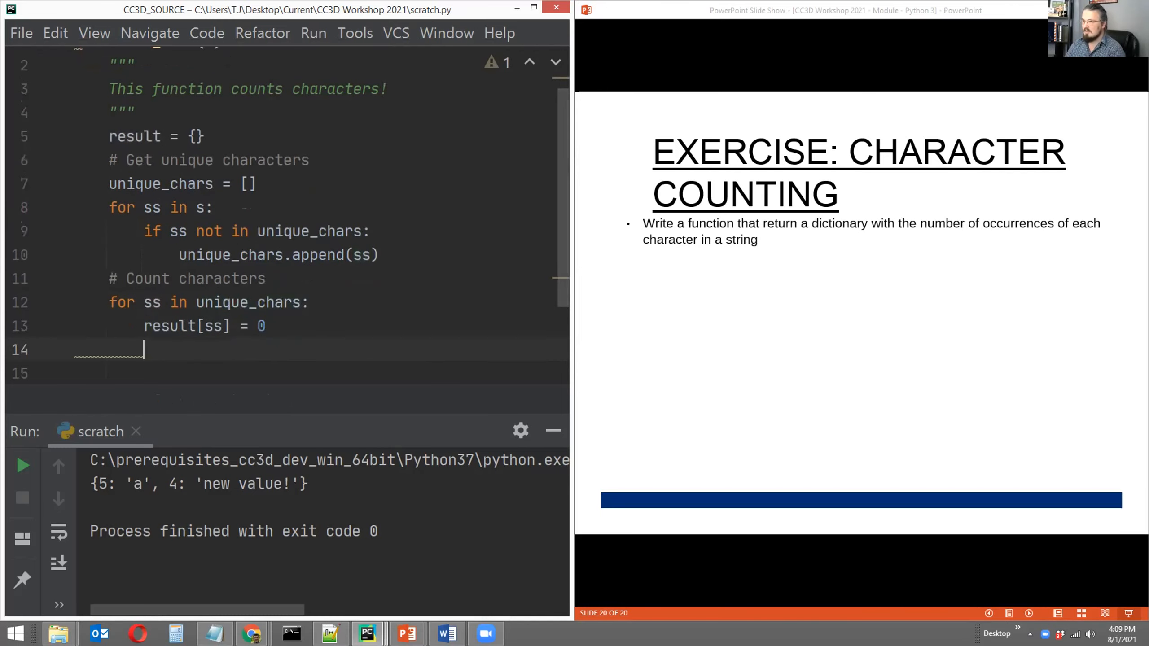
text(for x in)
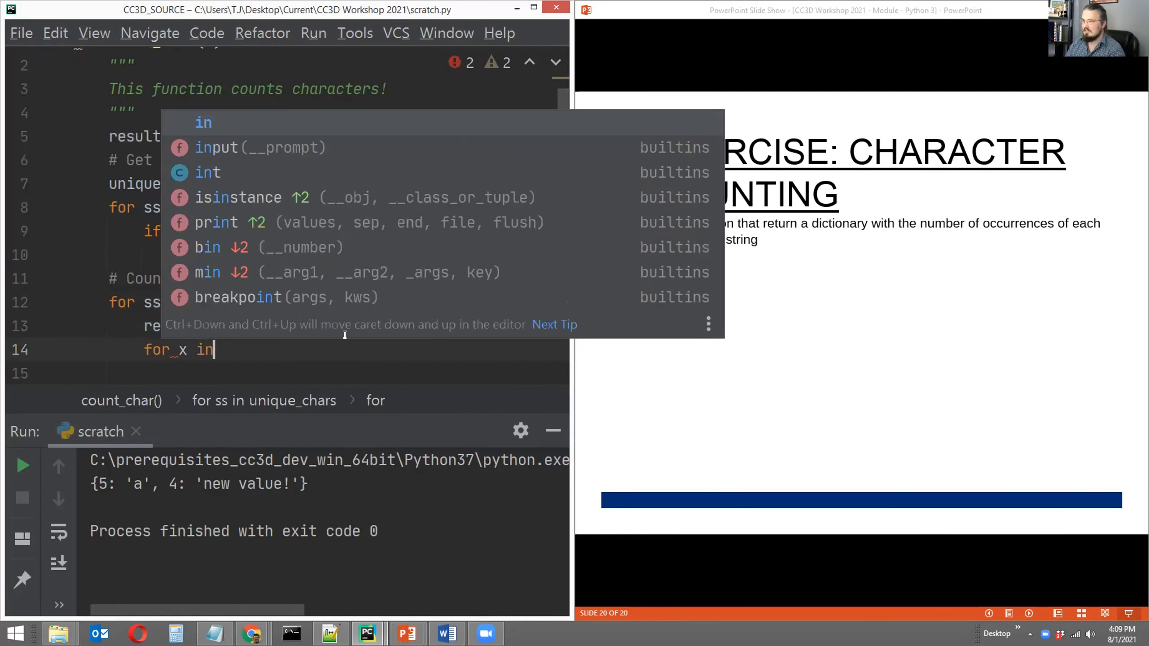
text(s:)
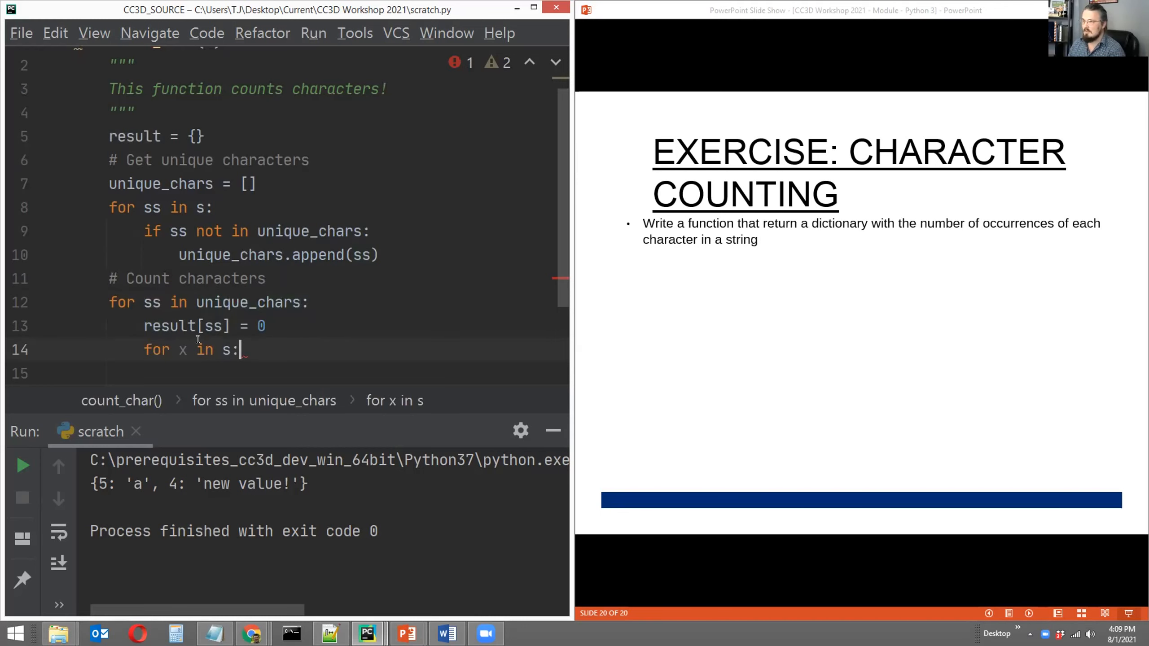
text(if x == ss)
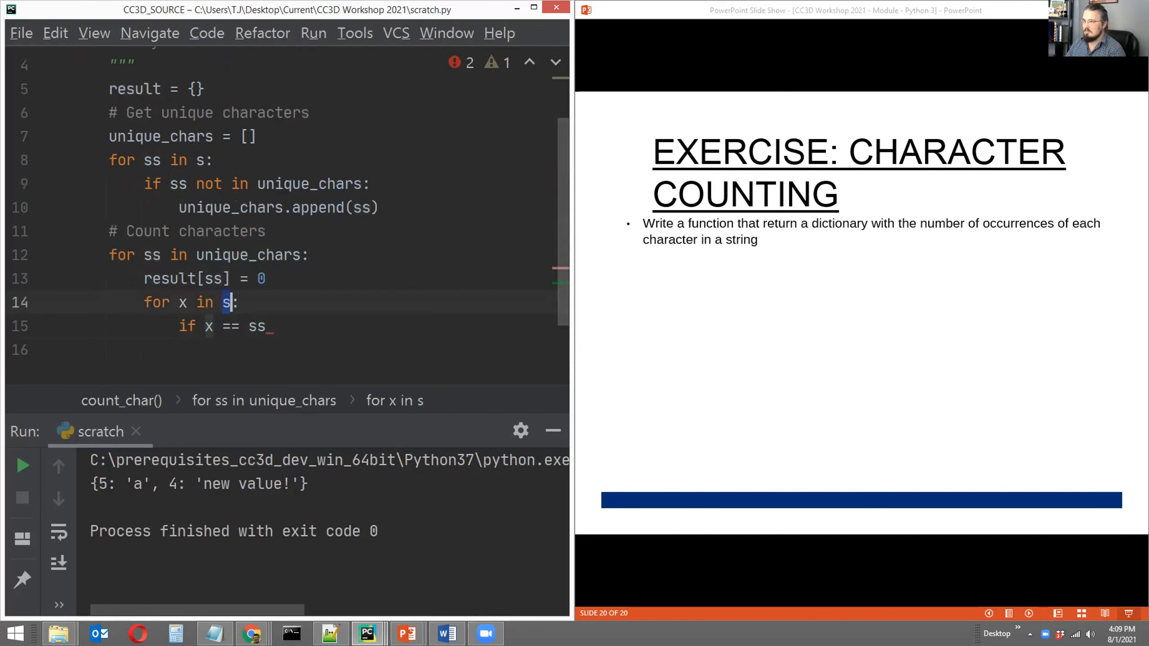
click(248, 326)
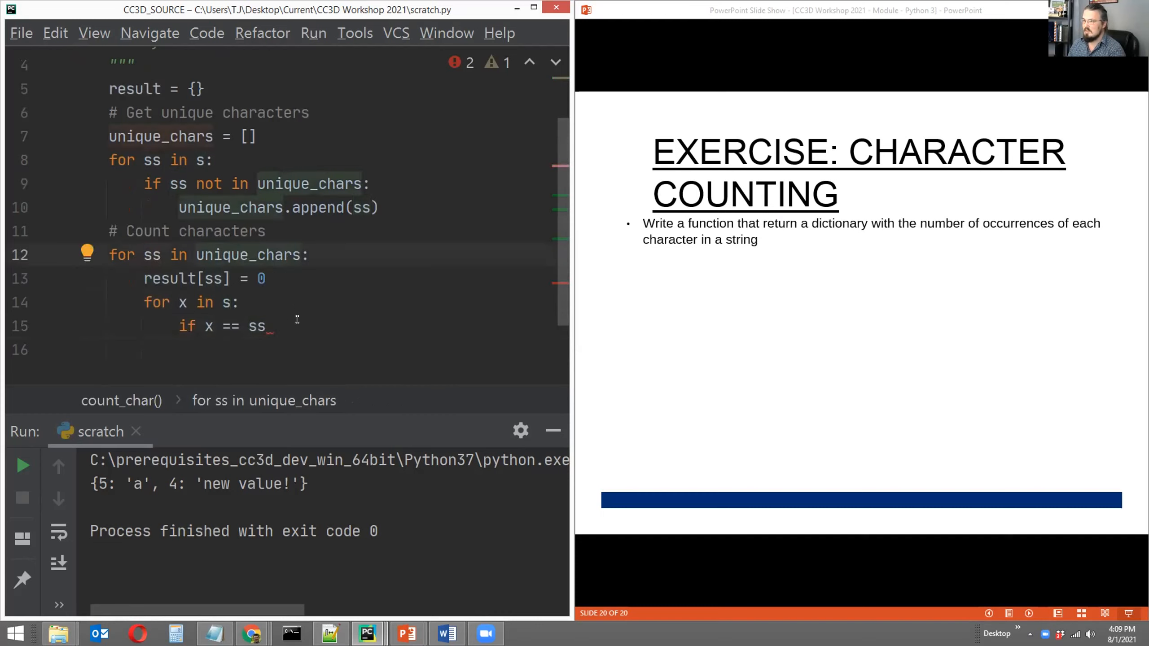
key(enter)
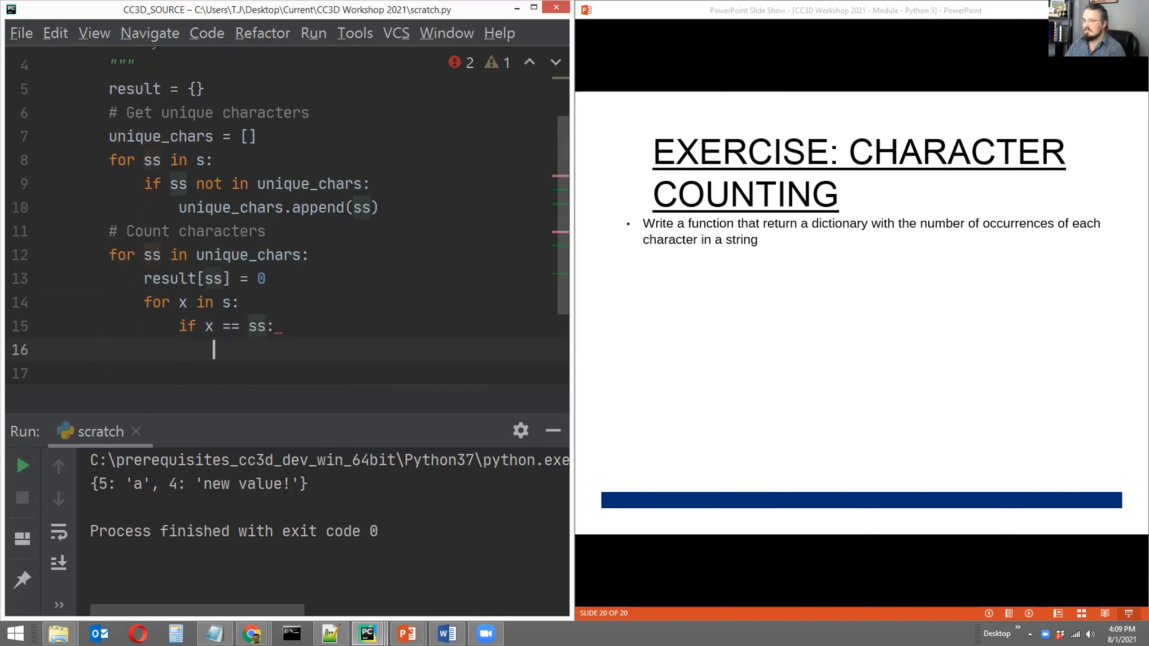
Step: Increment the count with result[ss] += 1 when x matches ss
text(result[ss)
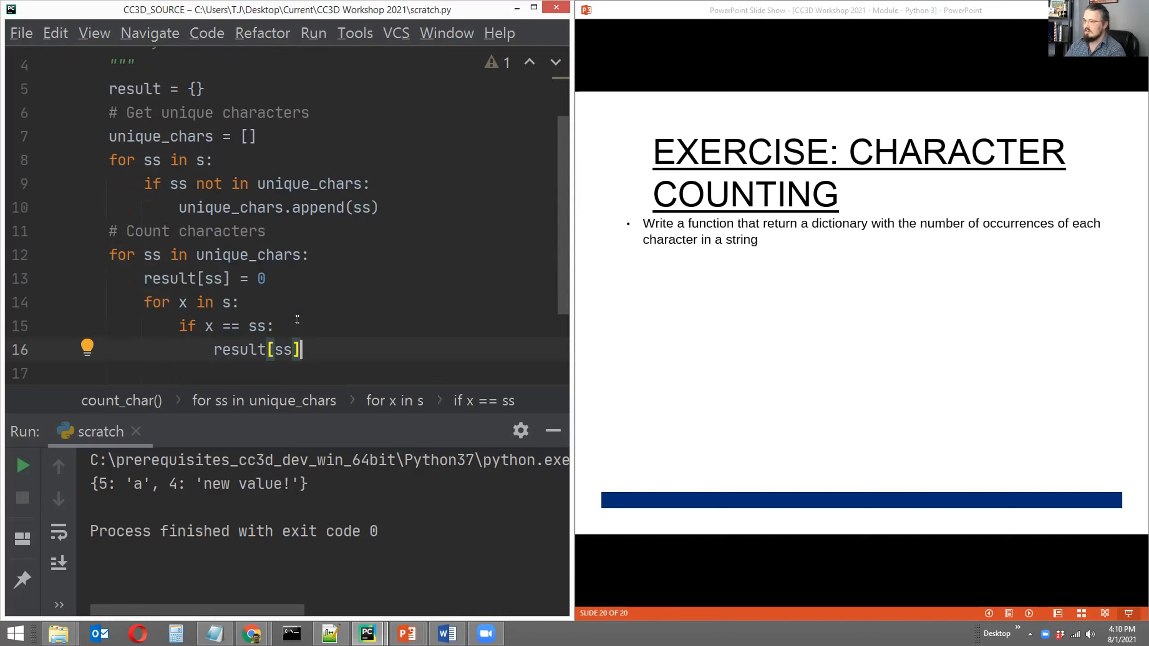
text(+=)
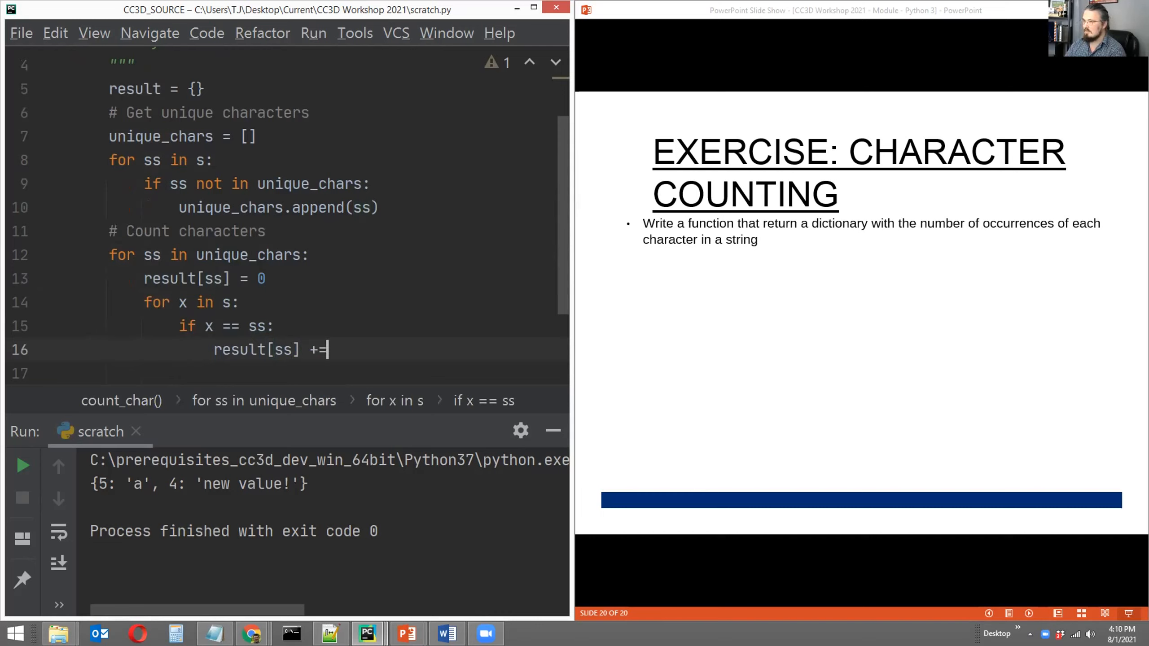
text(1)
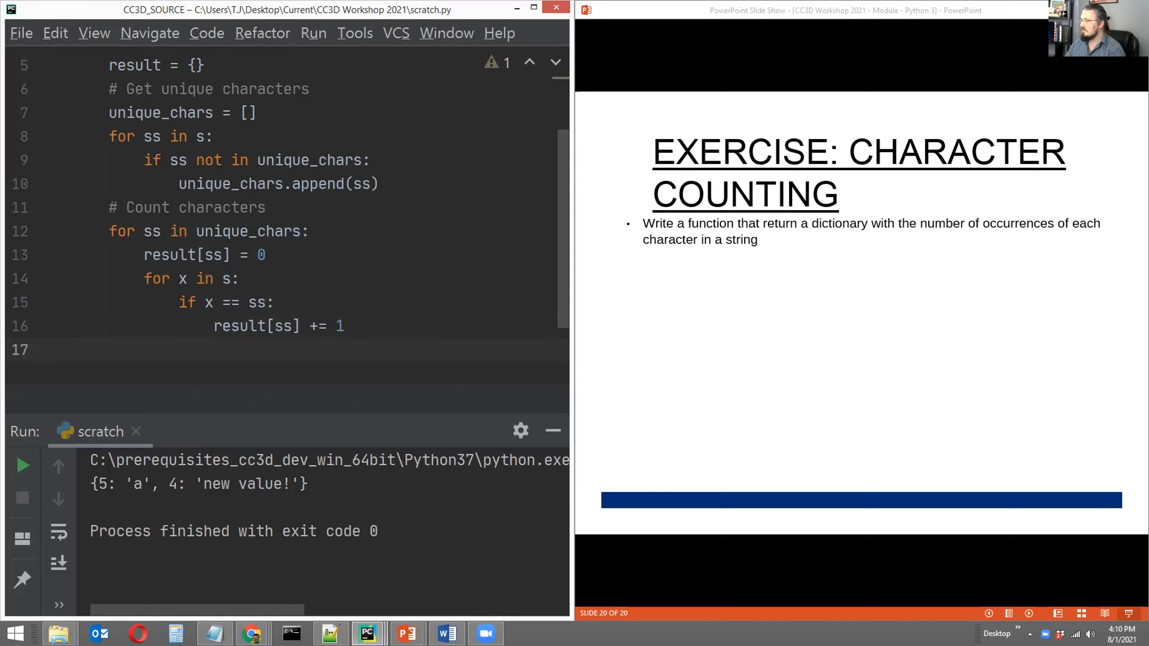
click(345, 326)
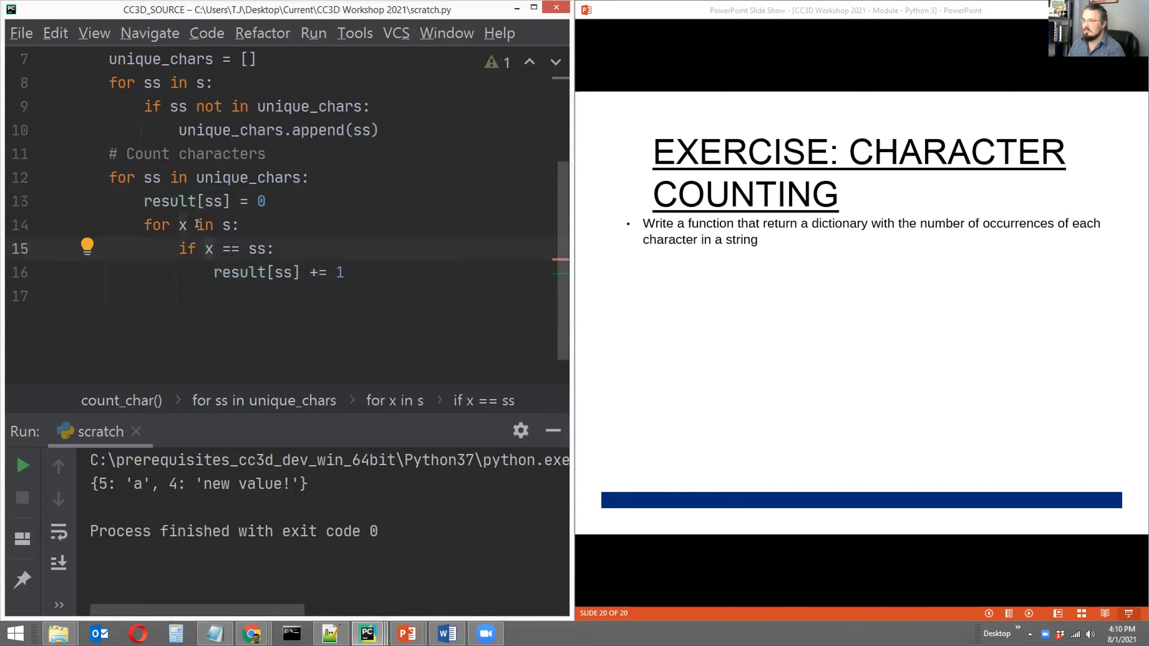
Step: Start a new line after result[ss] += 1 at the end of the counting loops
click(205, 249)
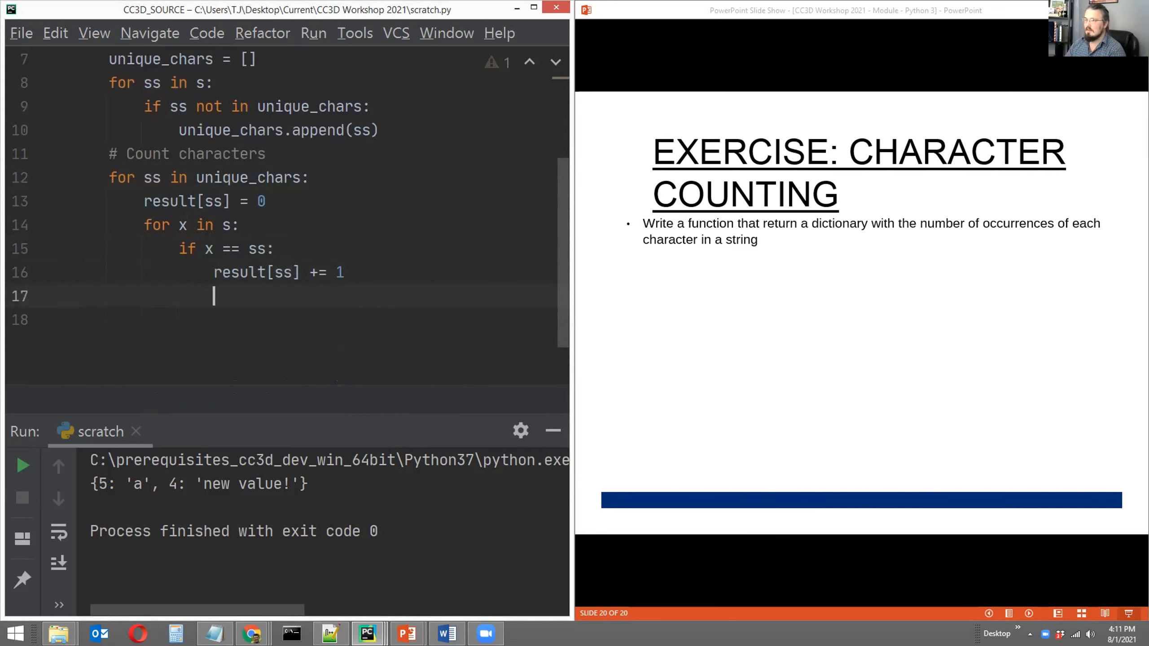
Step: Finish count_char with return result at function indentation
text(return)
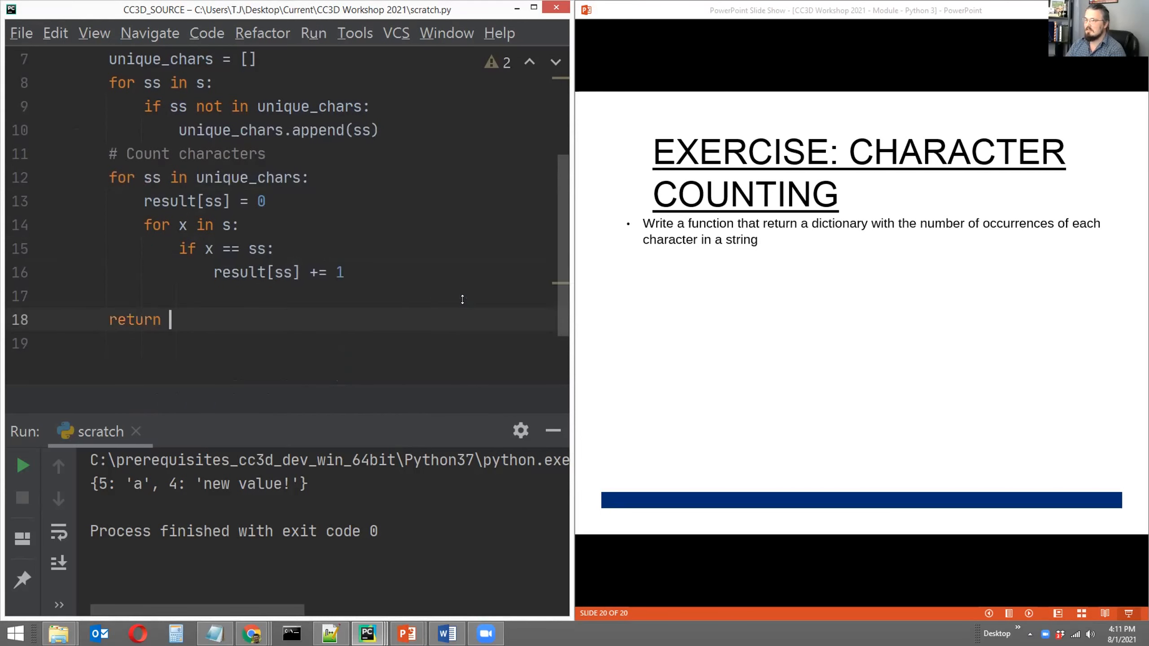
text(result)
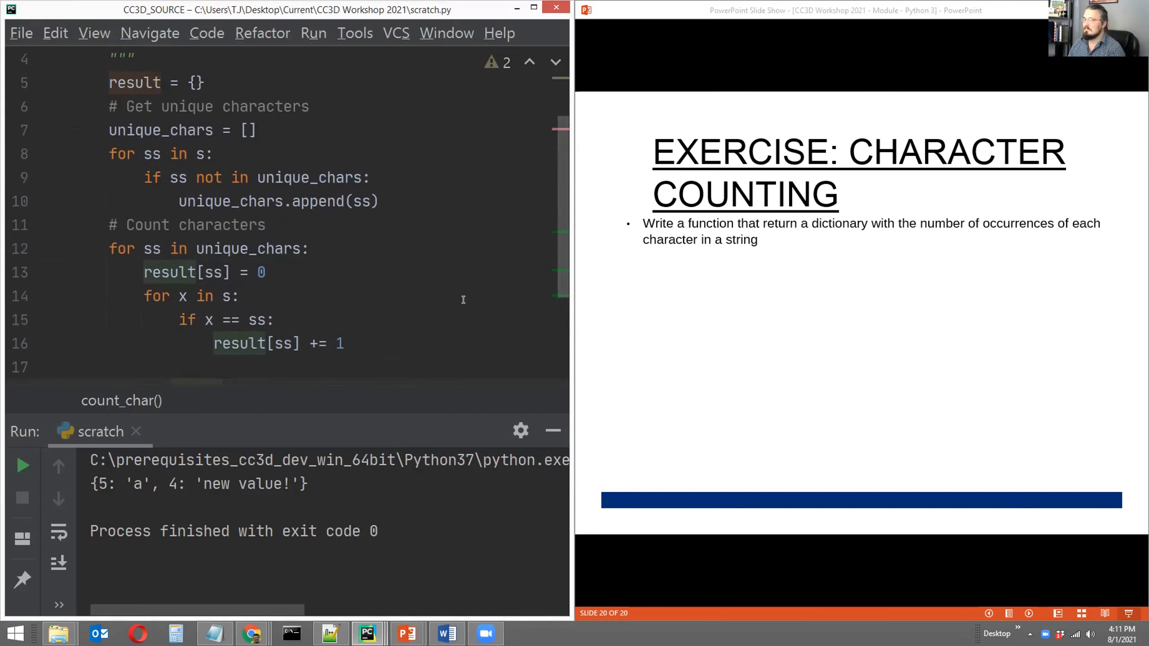
mouse_move(552, 431)
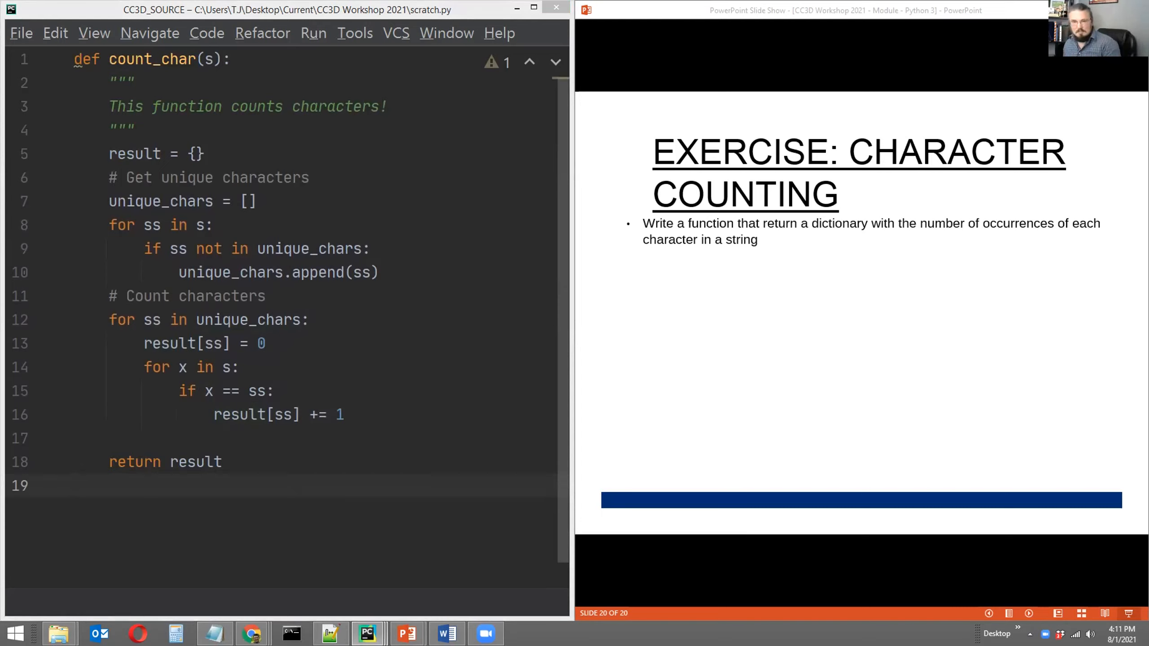
mouse_move(269, 507)
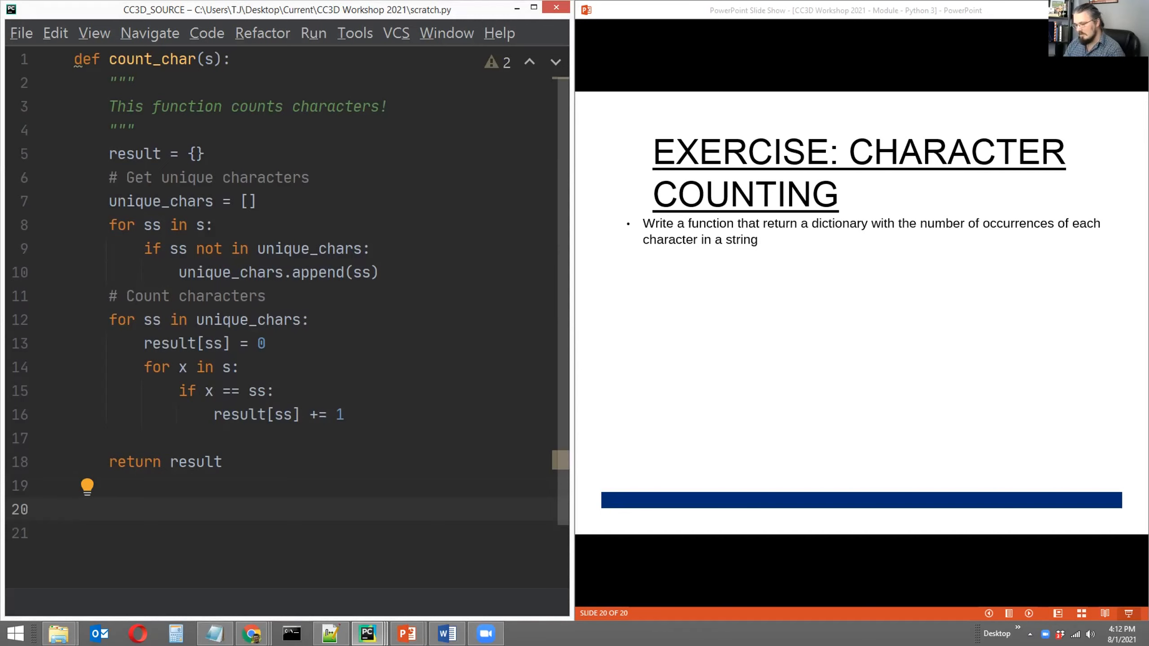
Step: Add the test line print(count_char('aaaabbbccd')) two blank lines below the function
text(print())
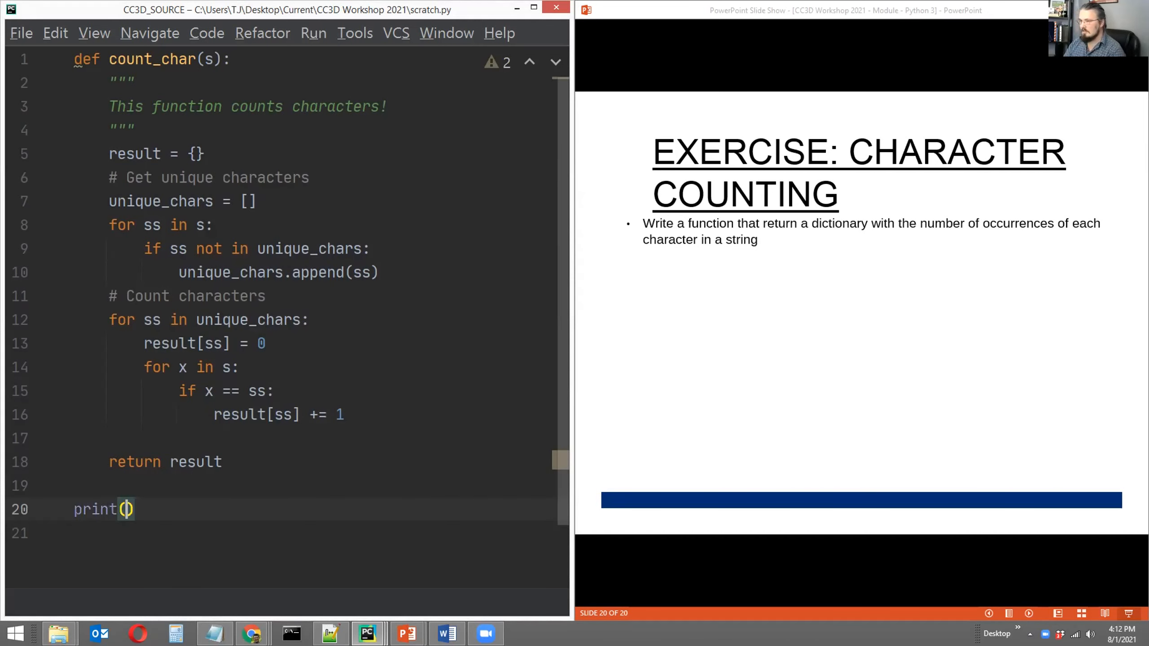
click(126, 509)
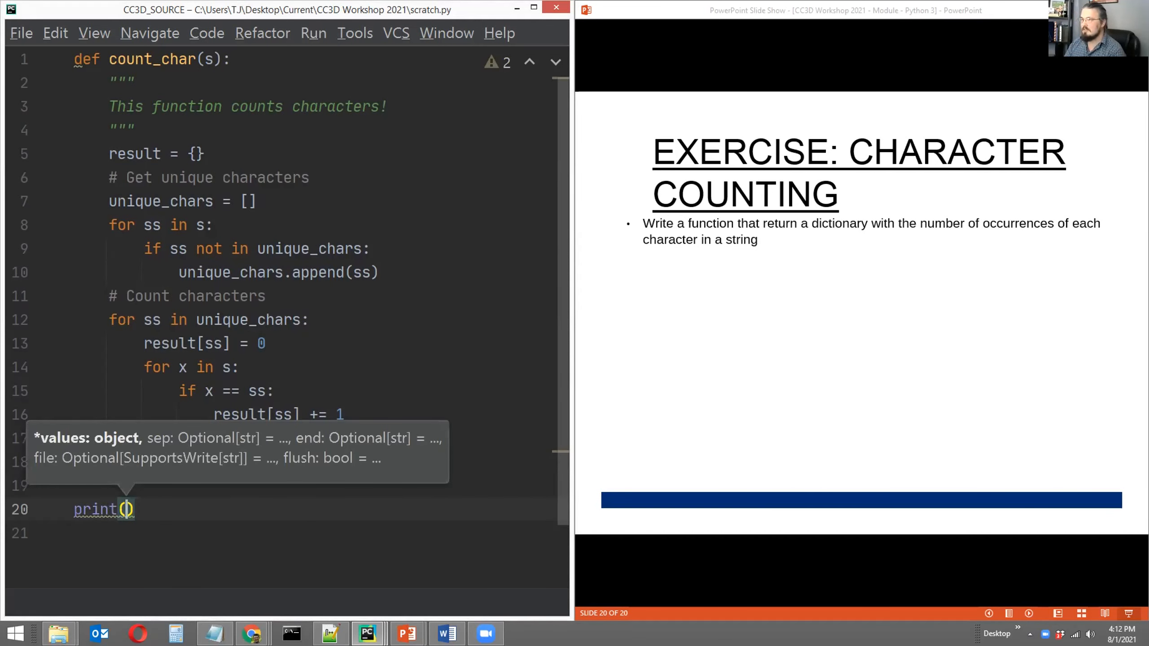
text(count_char()
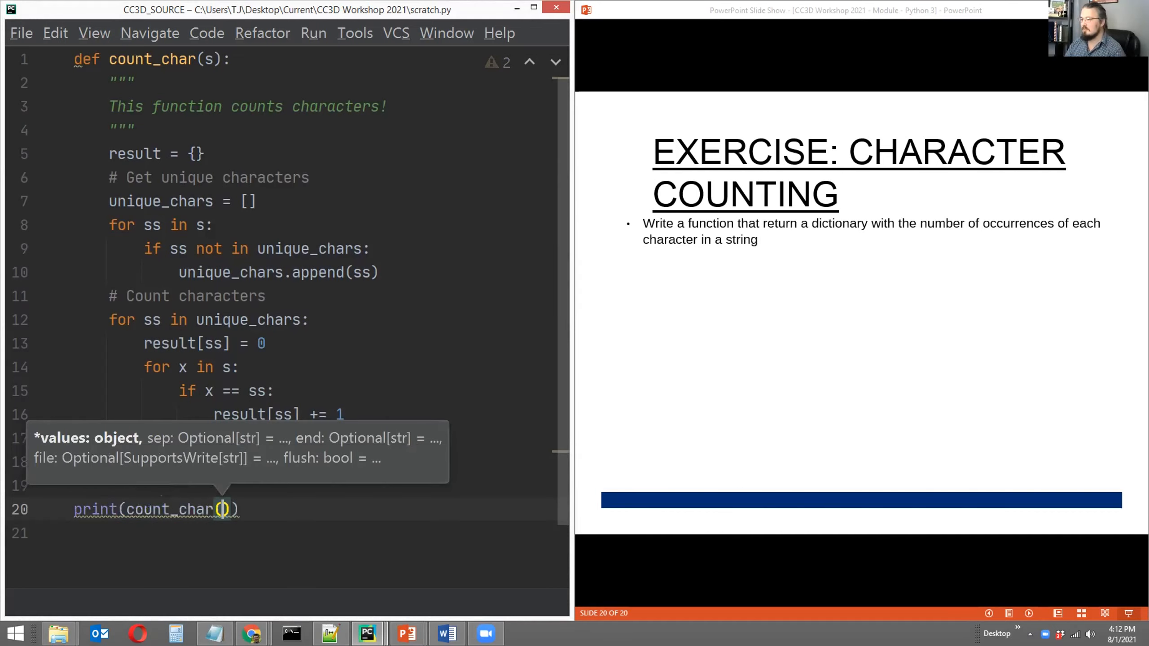
text('')
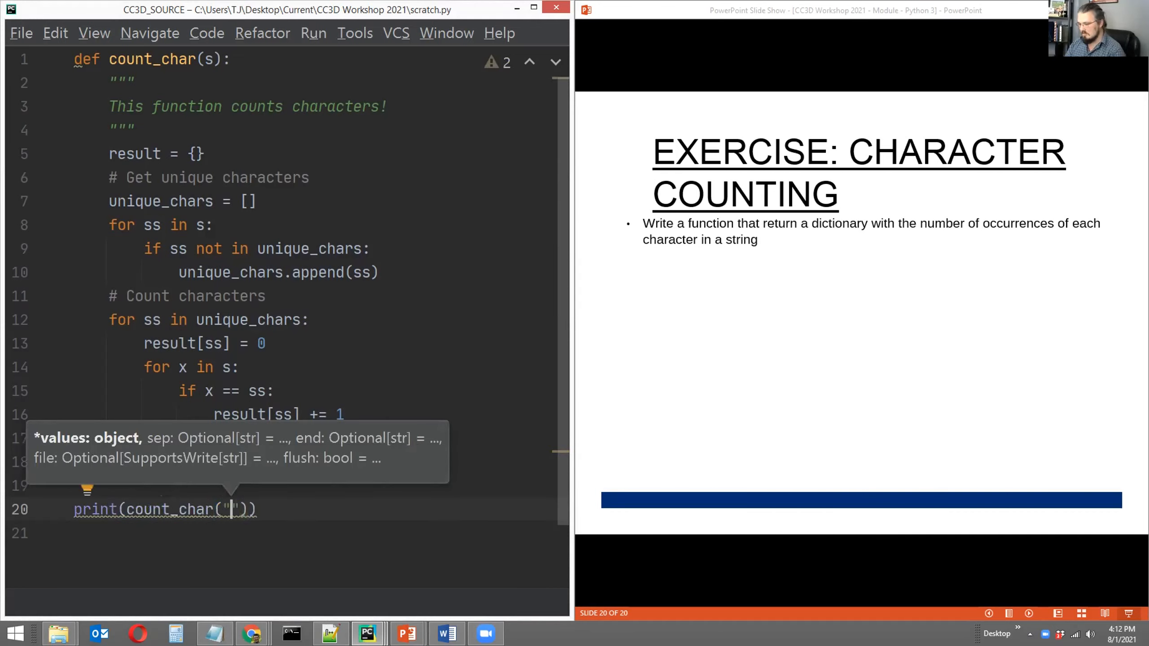
text(aaaa)
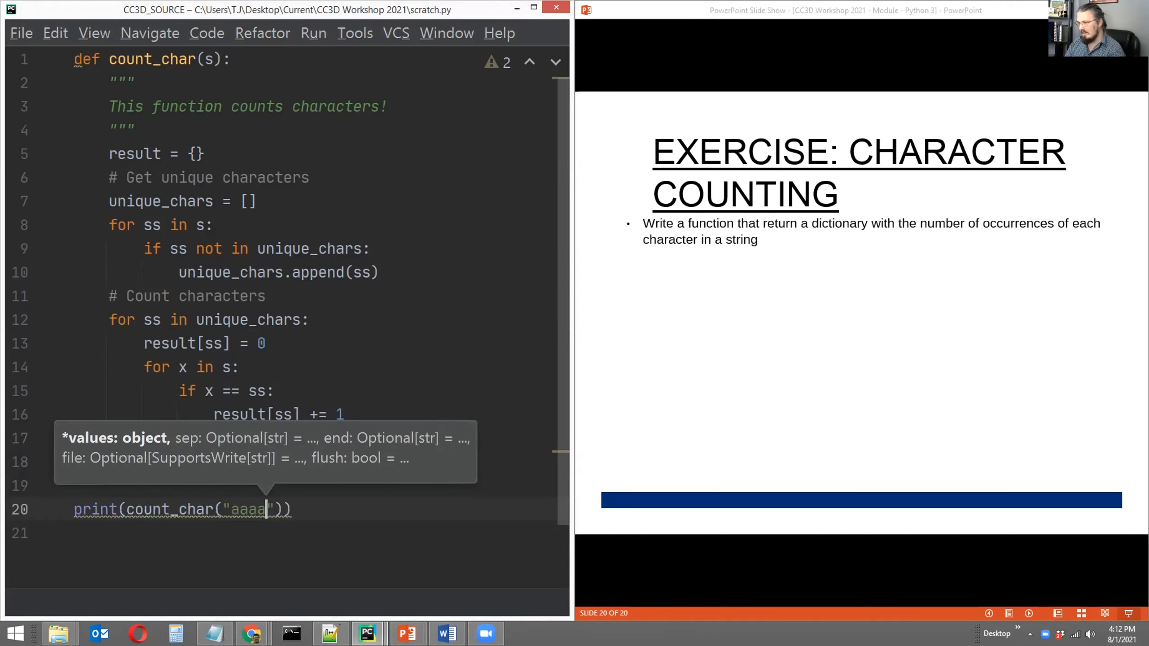
text(bbb)
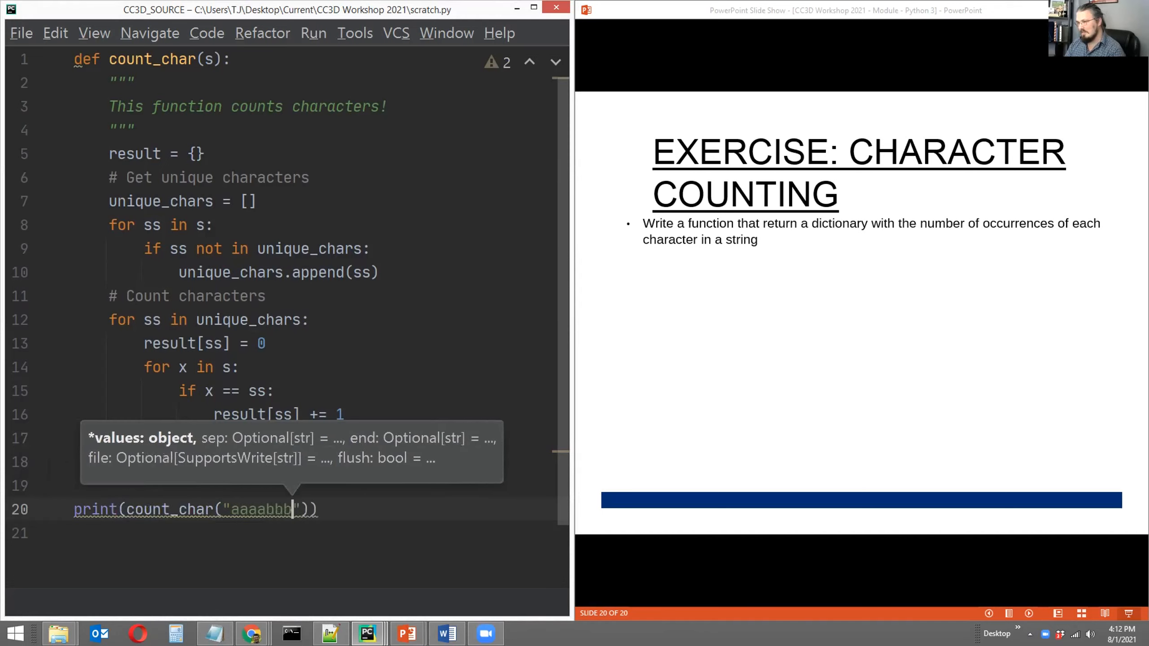
text(cd)
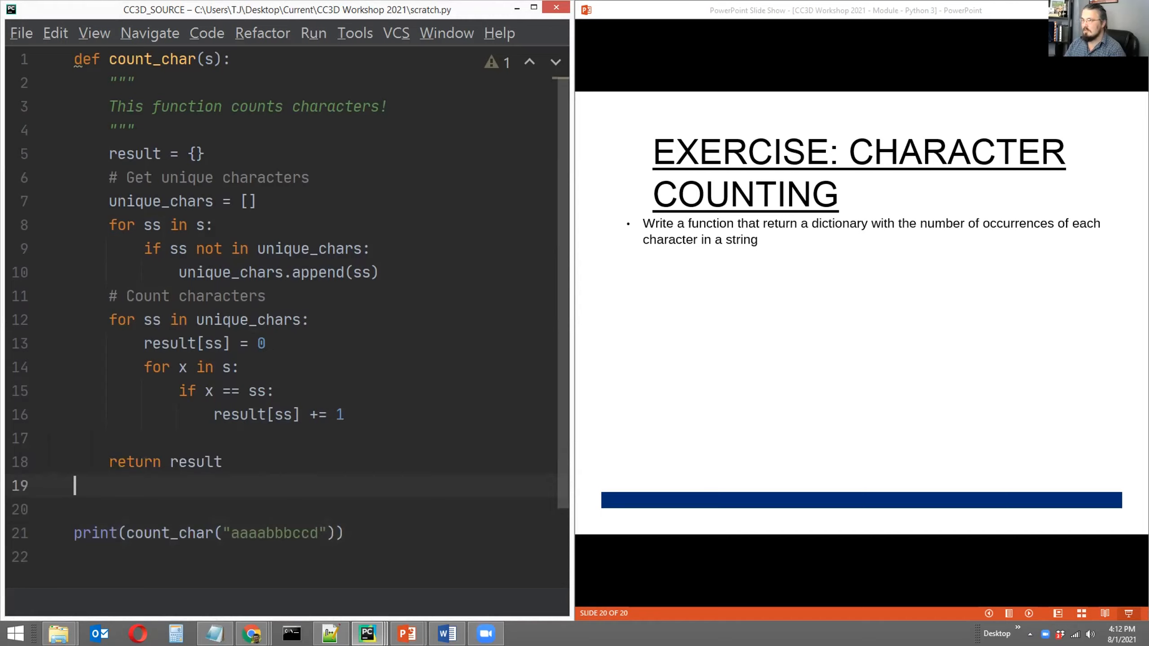
key(enter)
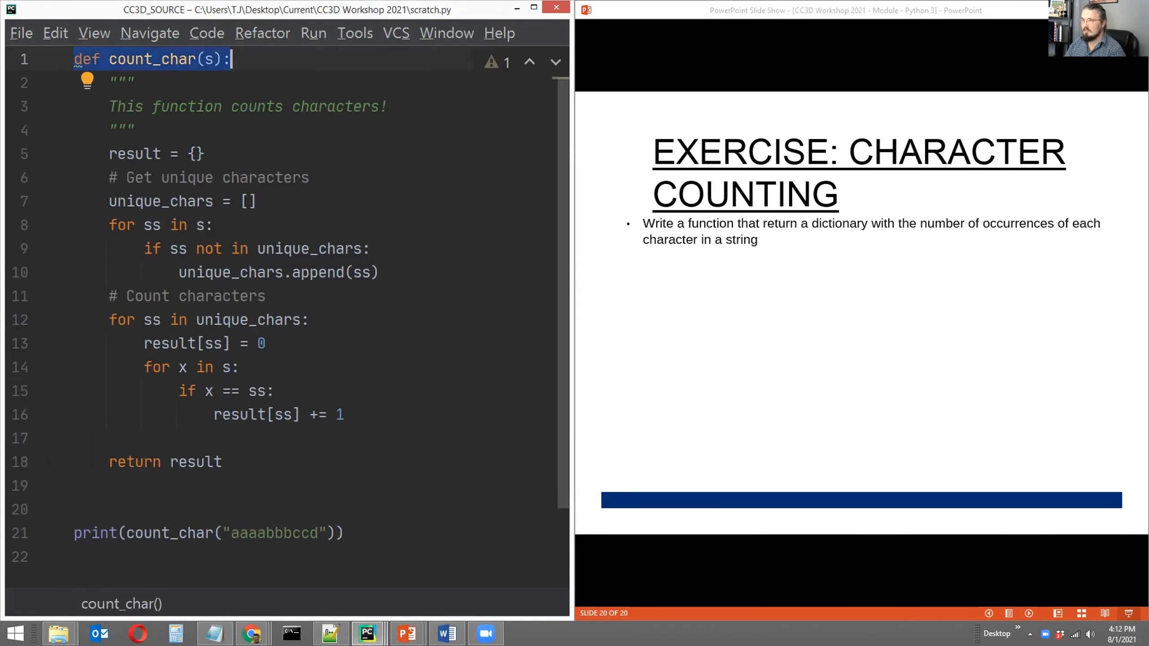
Step: Scroll the Run panel to view the printed dictionary {'a': 4, 'b': 3, 'c': 2, 'd': 1}
scroll(down, 3)
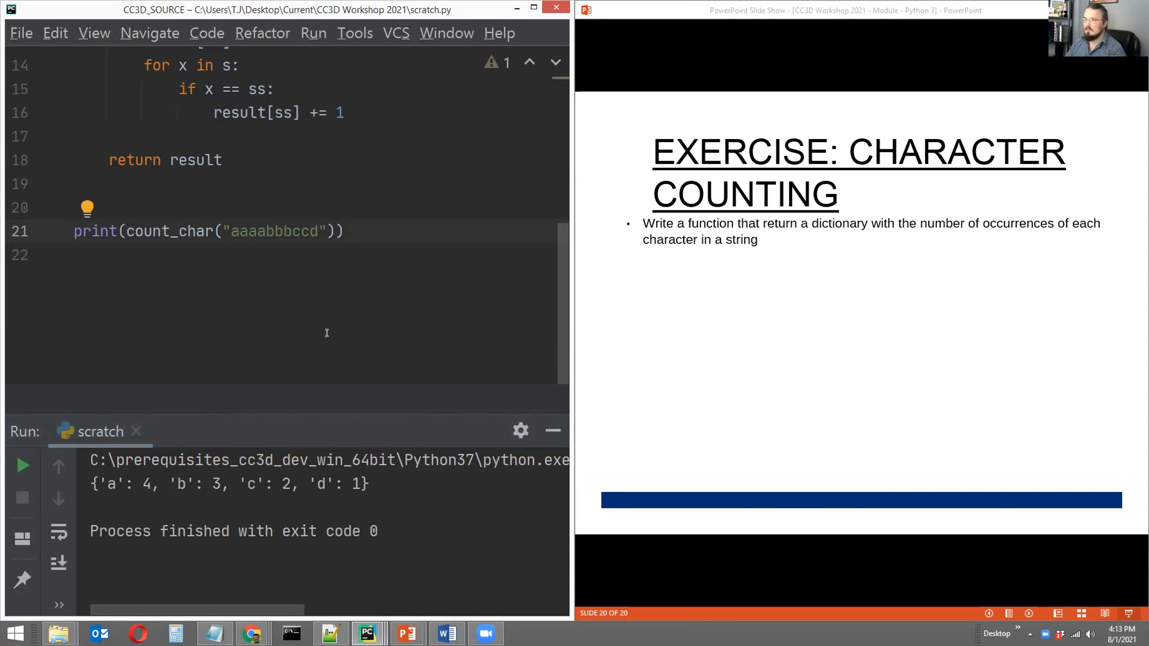
Step: Place the cursor in the 'aaaabbbccd' test string, leaving the full count_char script visible
click(265, 230)
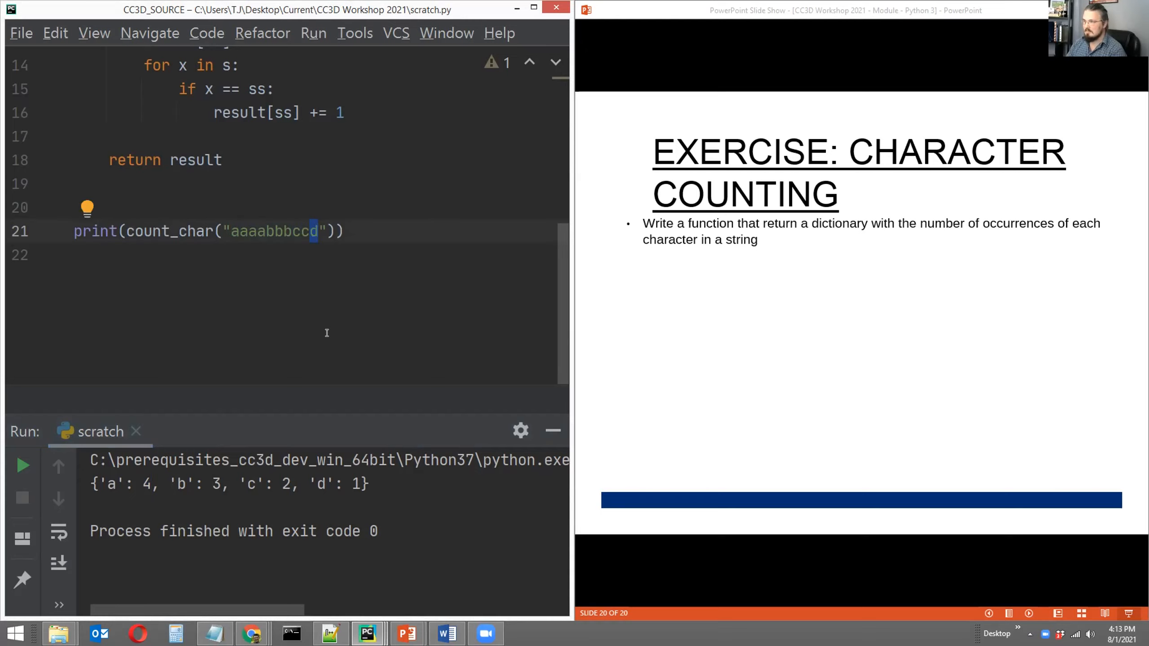
click(88, 254)
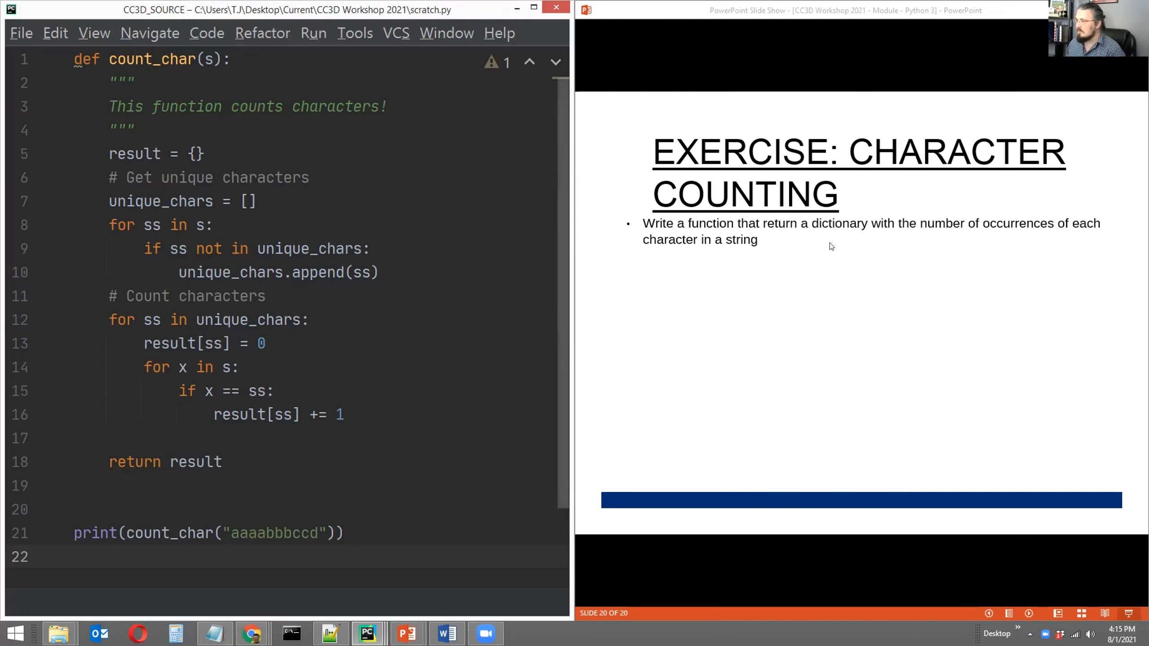
click(76, 557)
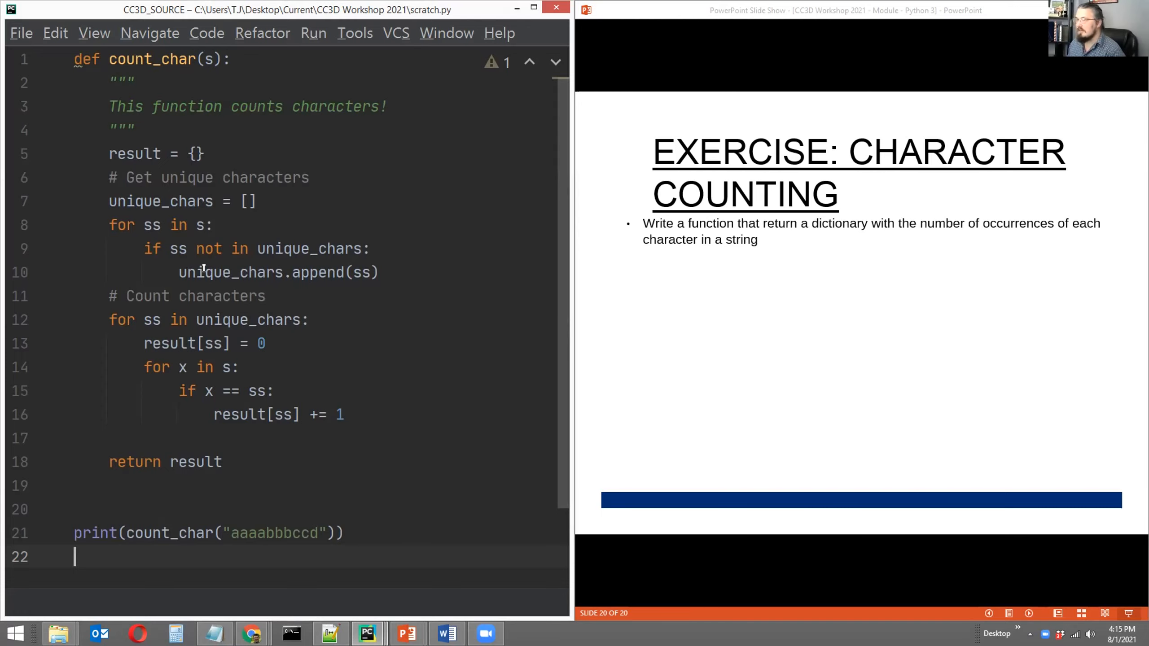
mouse_move(408, 425)
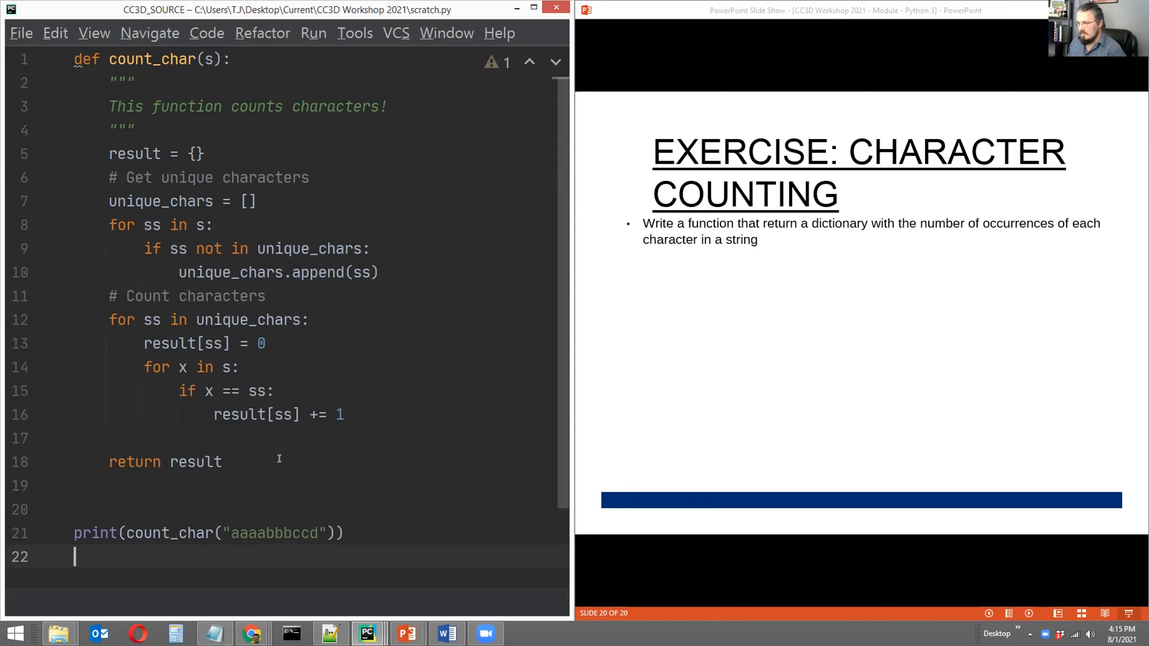
double_click(273, 532)
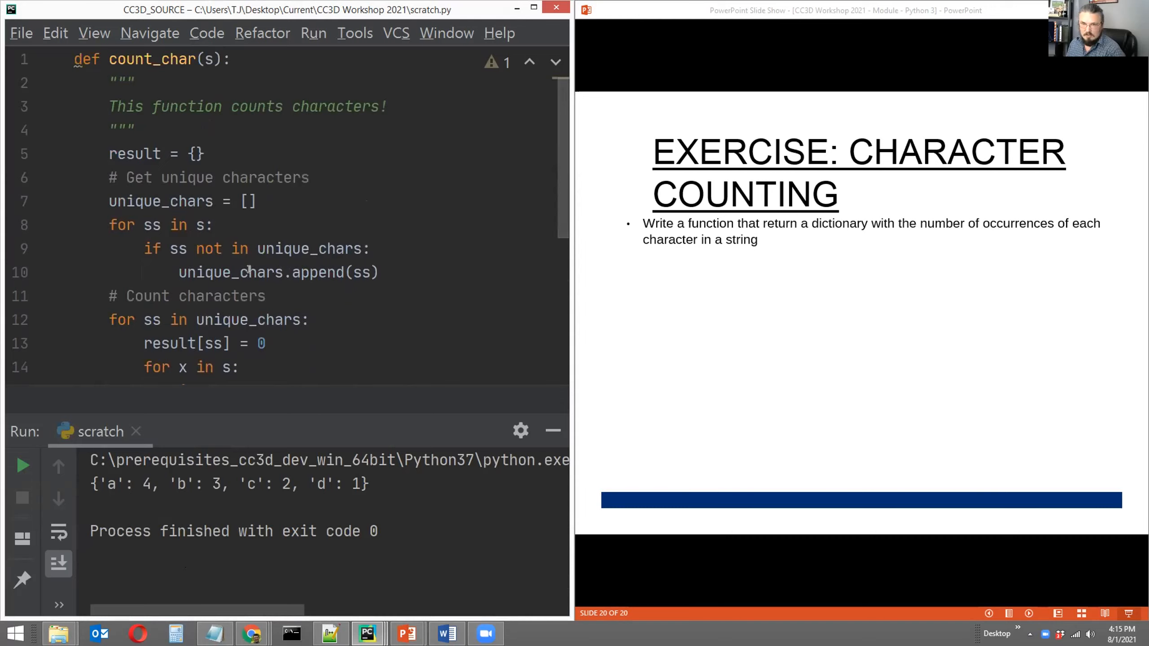
scroll(down, 3)
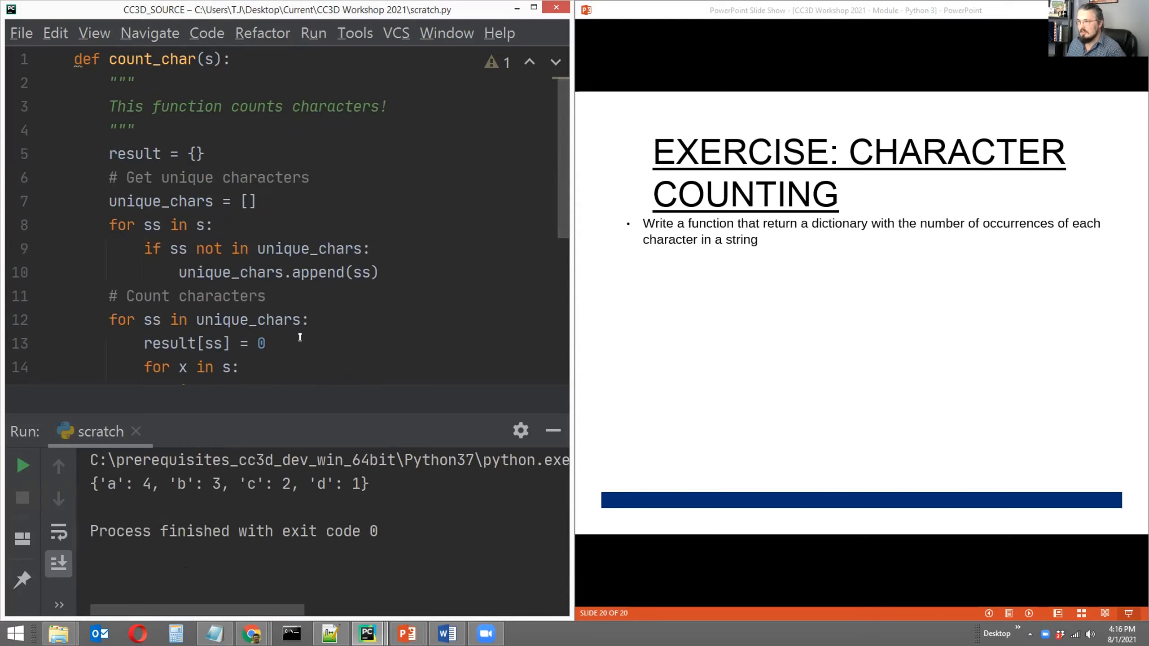
mouse_move(552, 430)
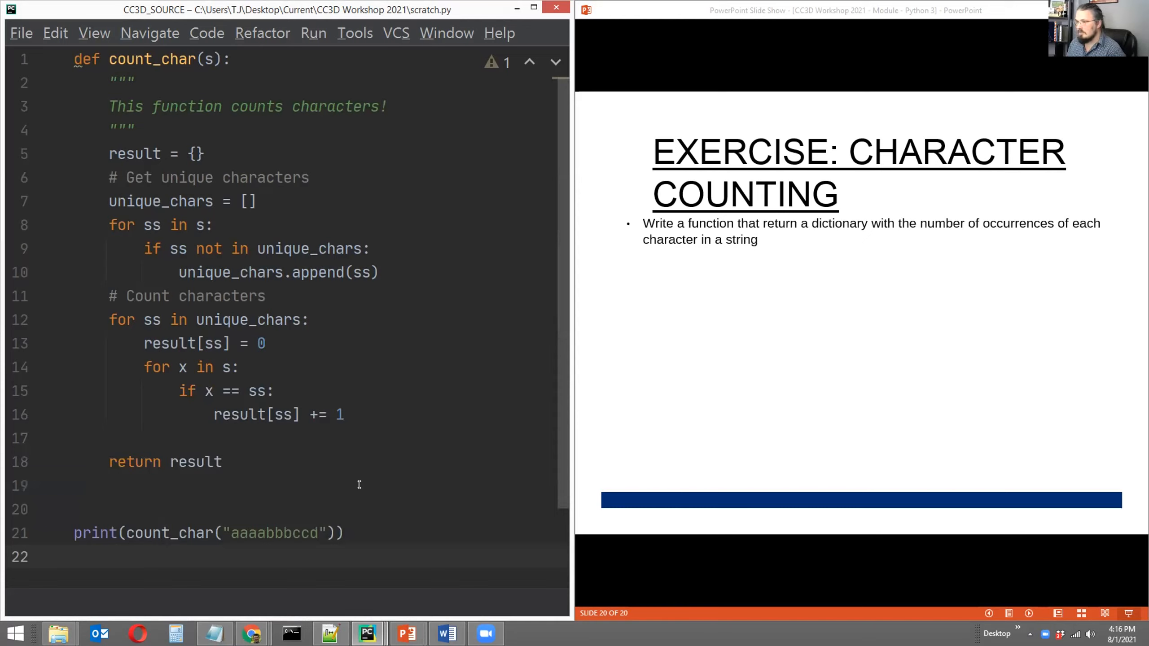
mouse_move(238, 285)
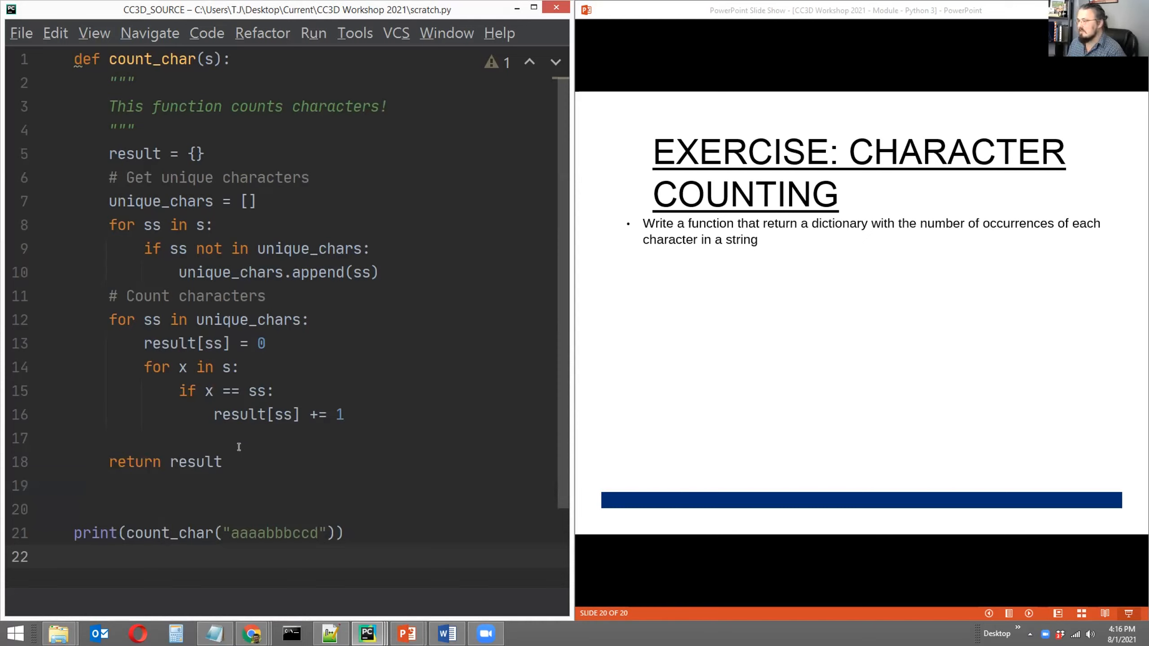
click(74, 557)
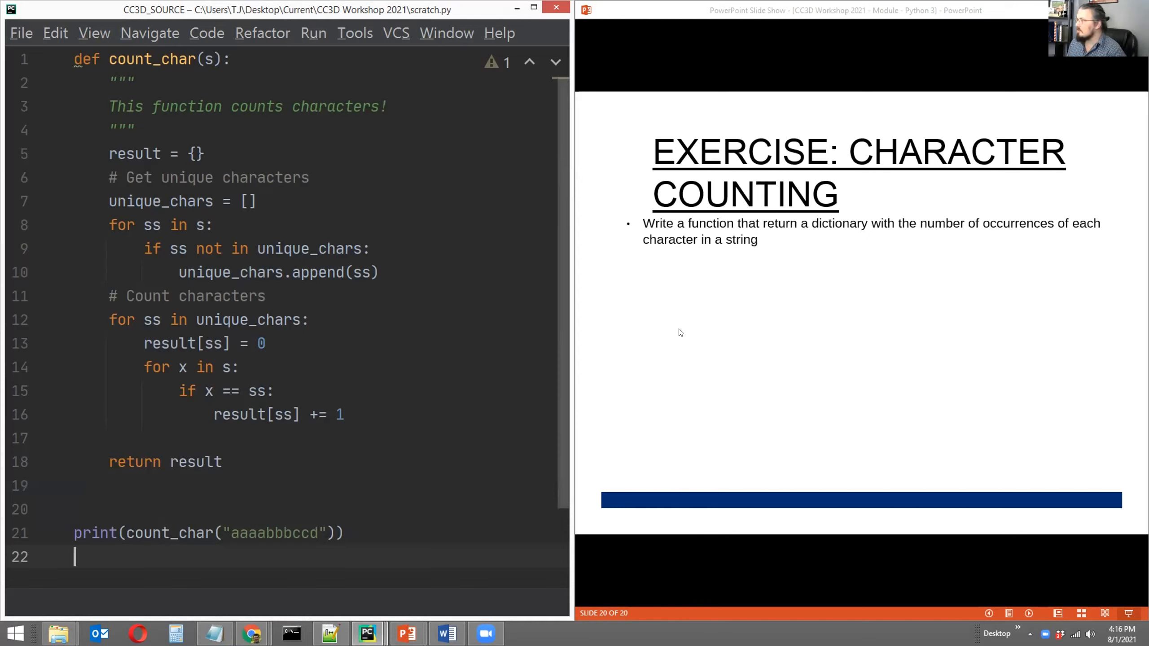